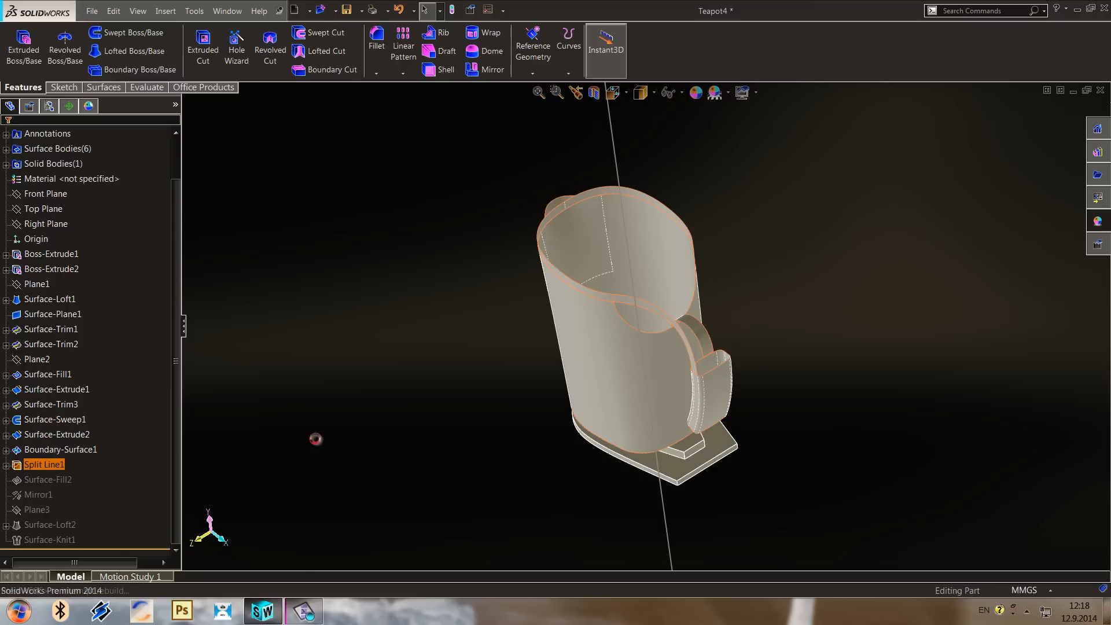
Roll the tree forward through Surface-Fill2, Mirror1, Surface-Loft2 and Surface-Knit1.
right_click(48, 479)
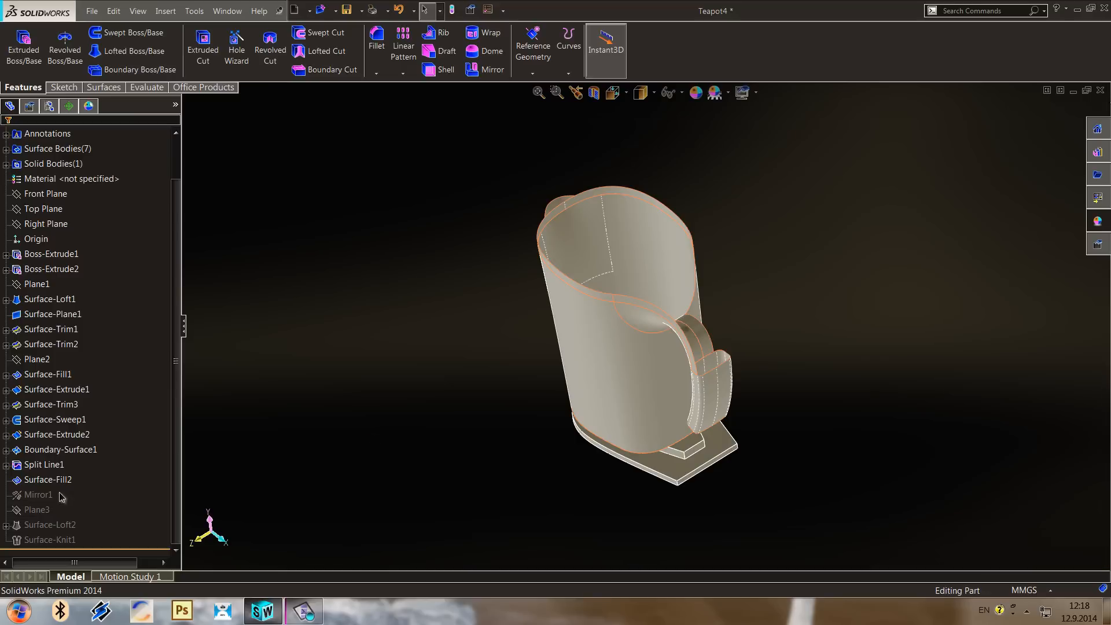
click(38, 494)
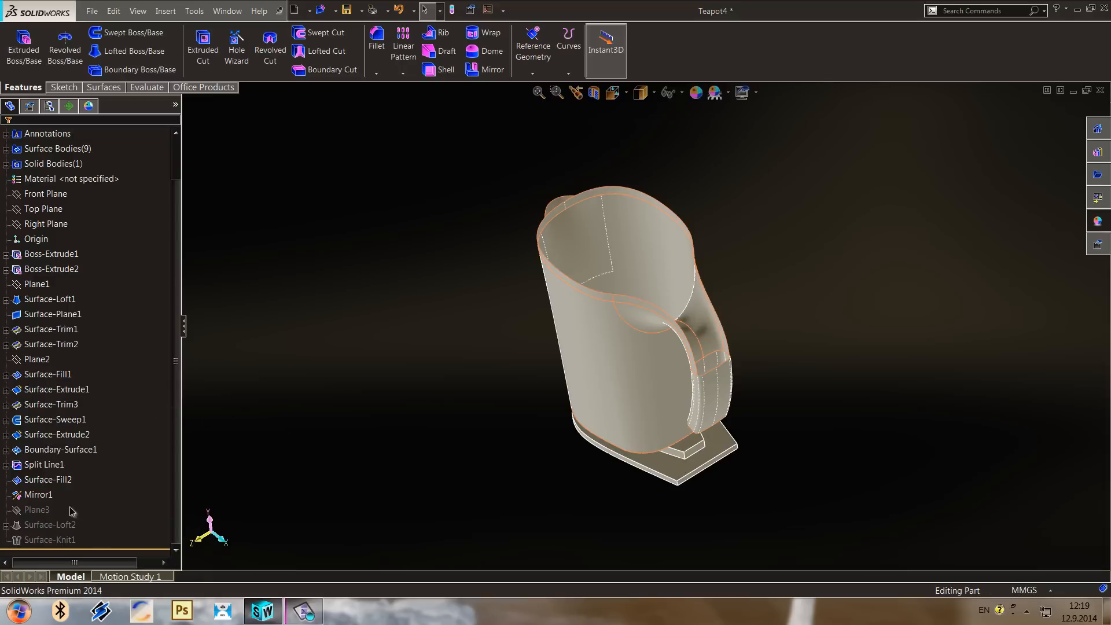
right_click(37, 510)
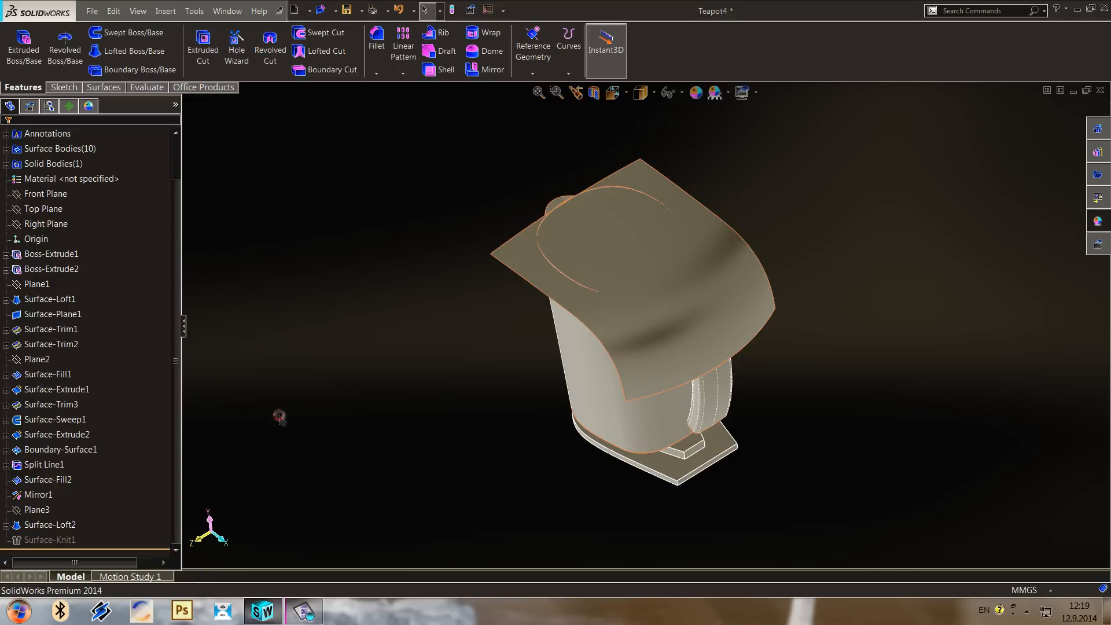
right_click(50, 540)
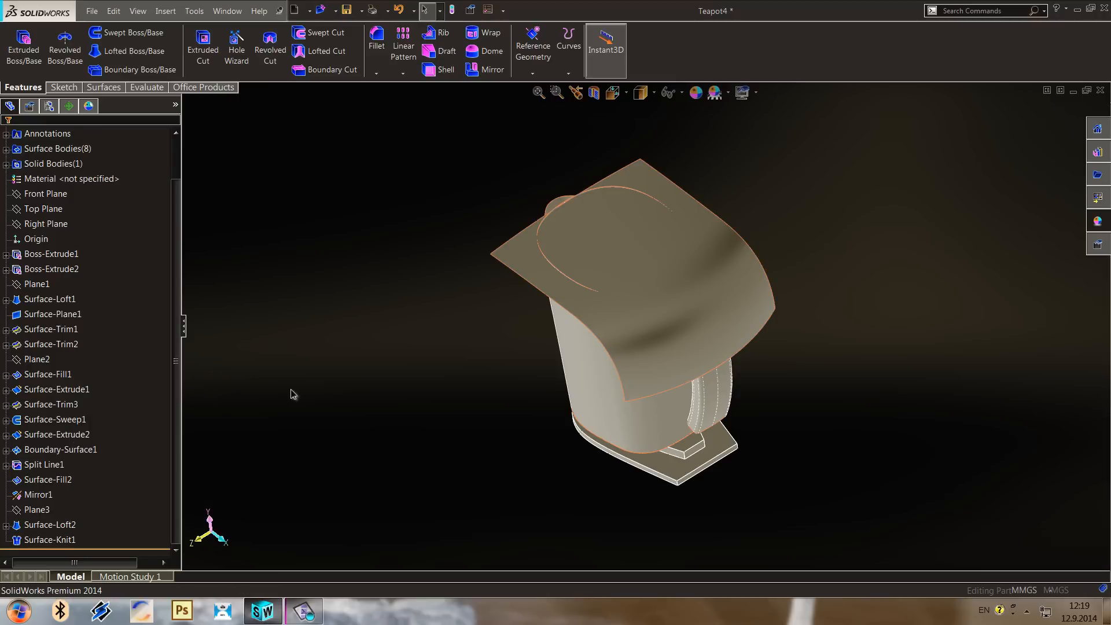
click(613, 93)
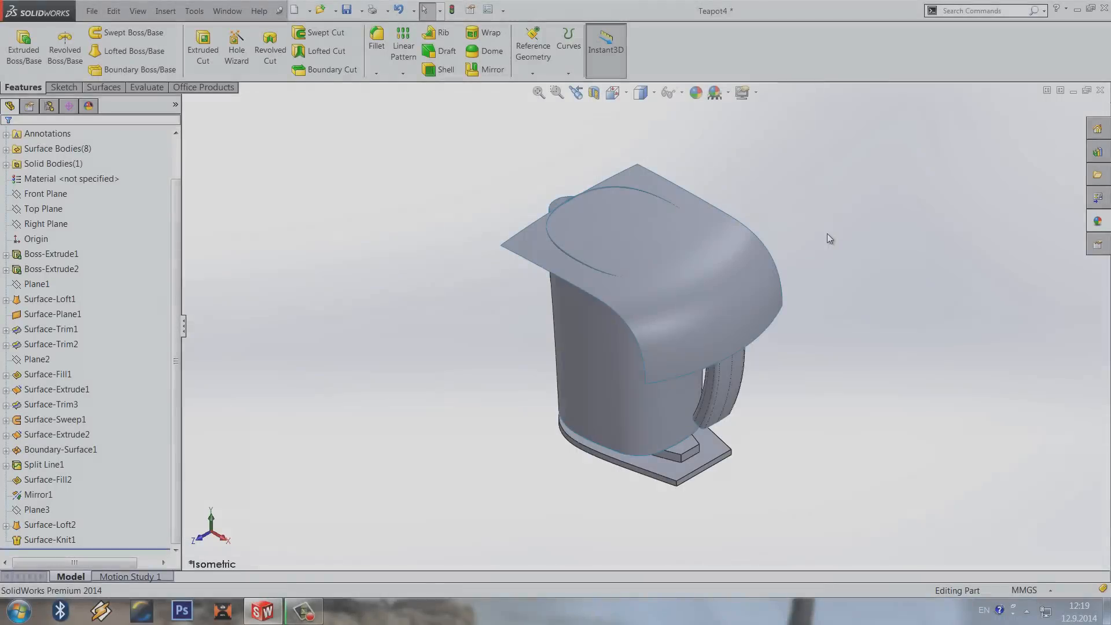
click(147, 87)
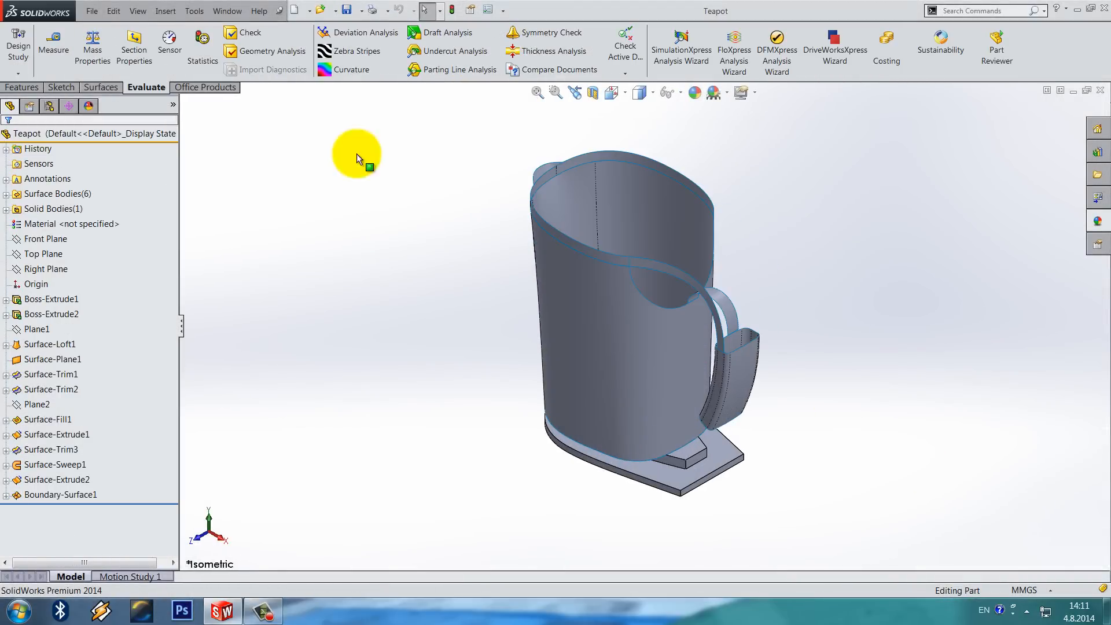
Project Sketch16's vertical line as a split line onto the handle faces.
click(22, 87)
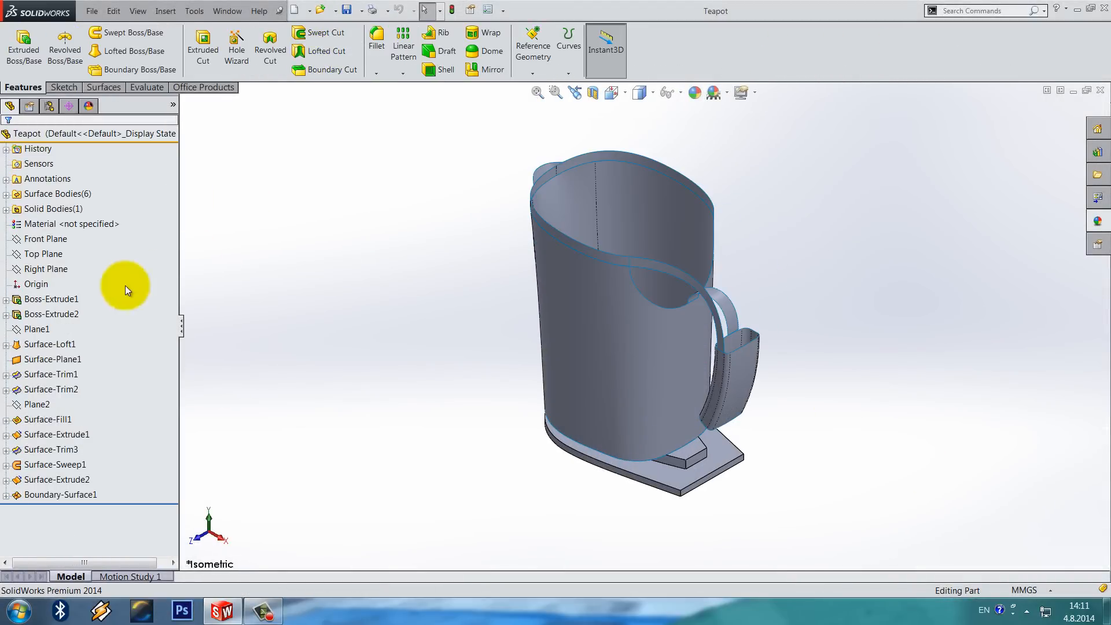
right_click(45, 269)
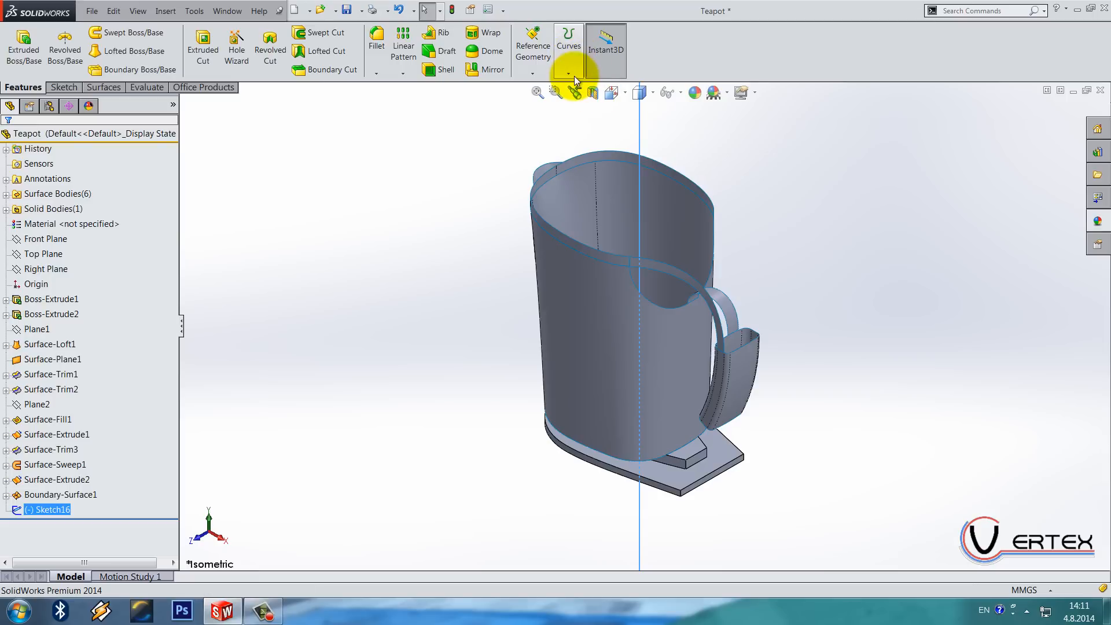
click(568, 44)
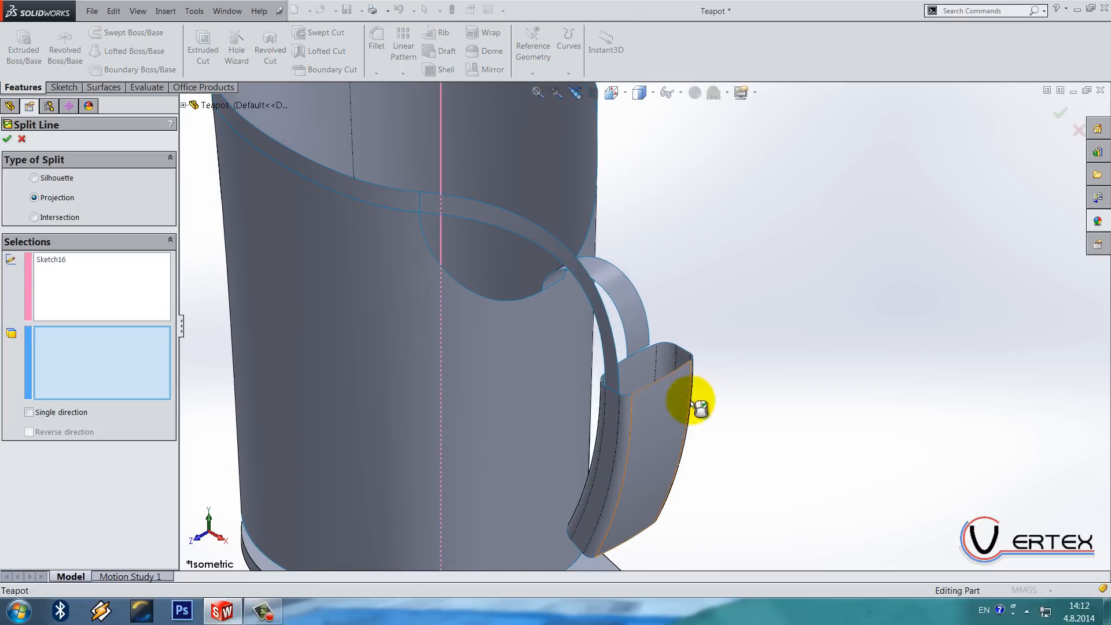
click(6, 139)
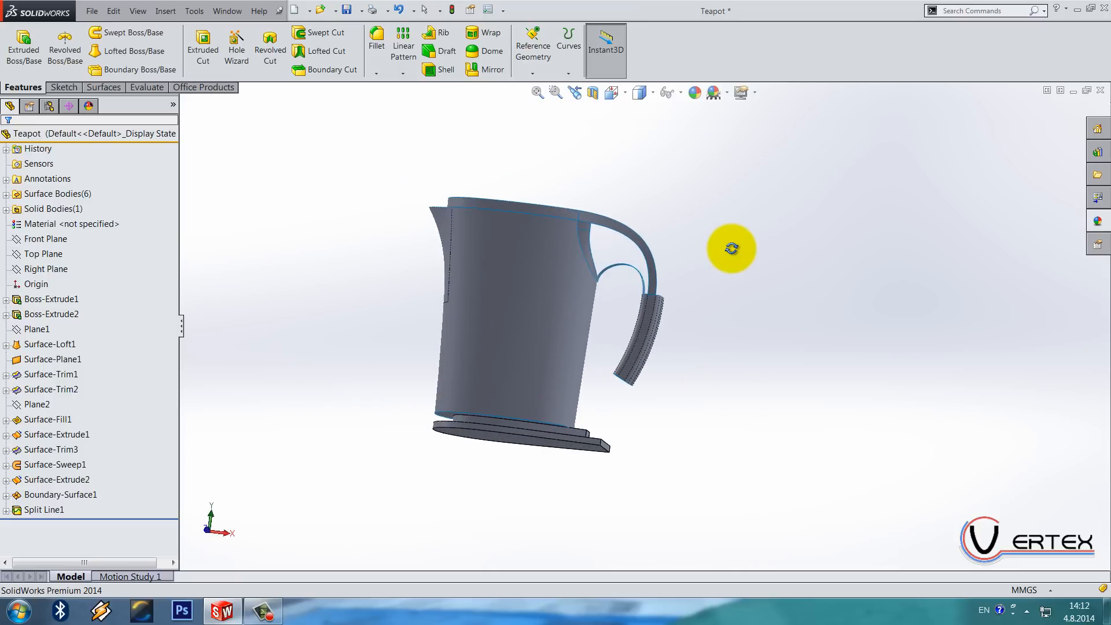
Fill the body-to-handle gap from its boundary edges with Curvature edge continuity.
click(63, 87)
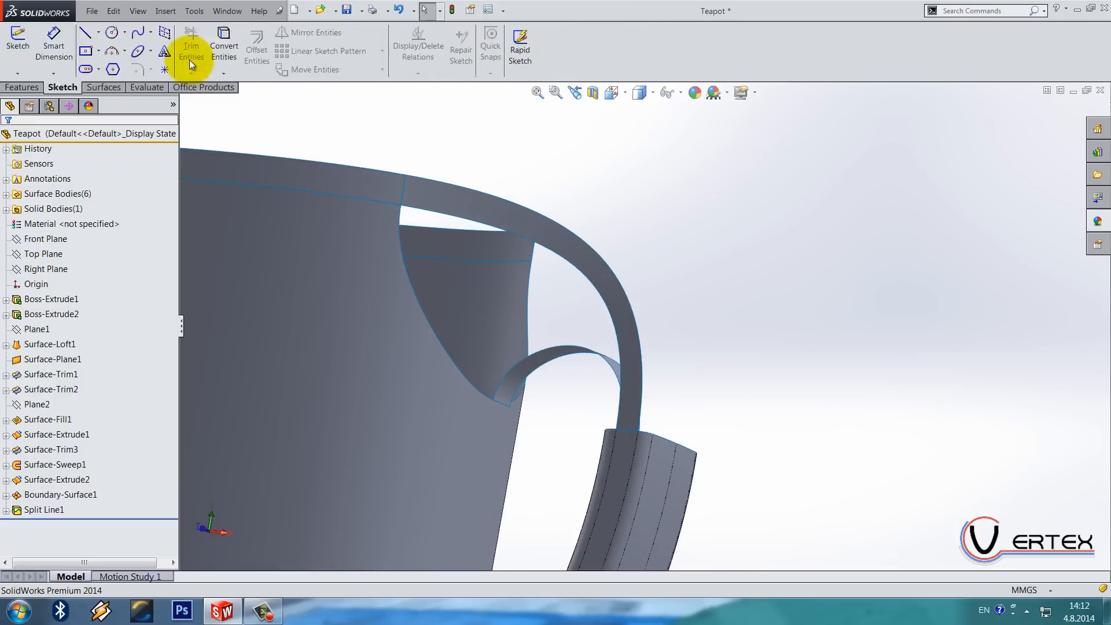
click(196, 46)
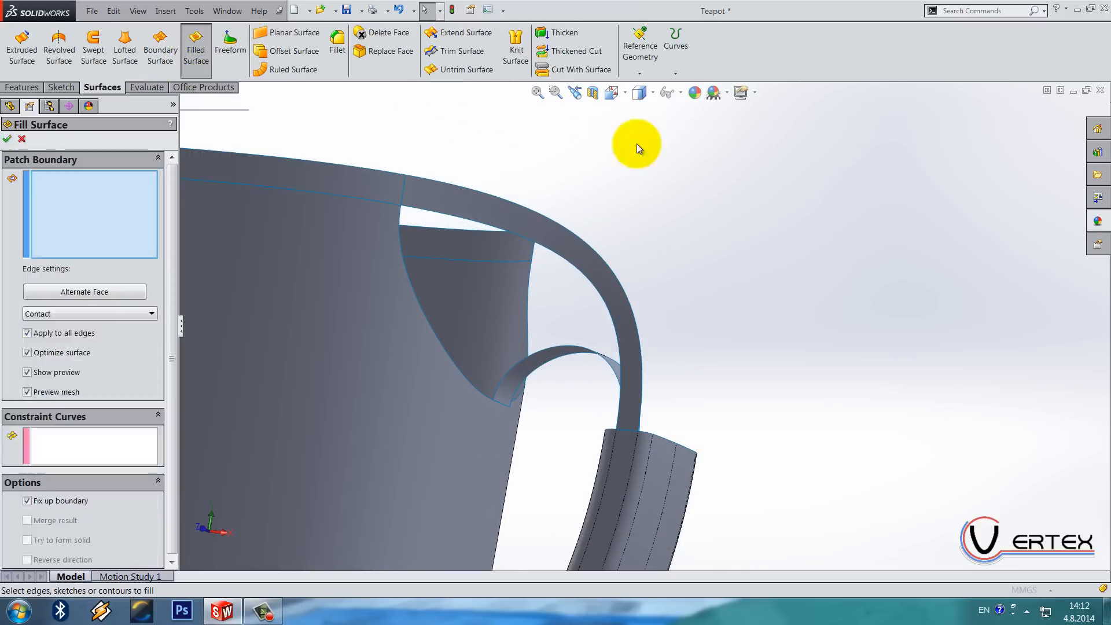
click(418, 212)
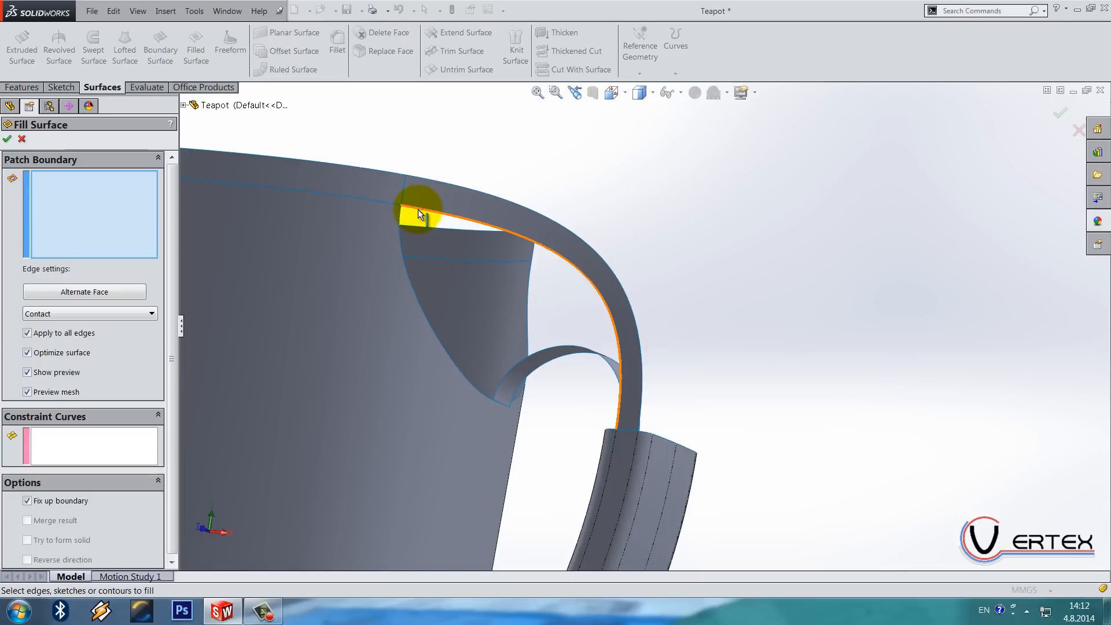
click(418, 216)
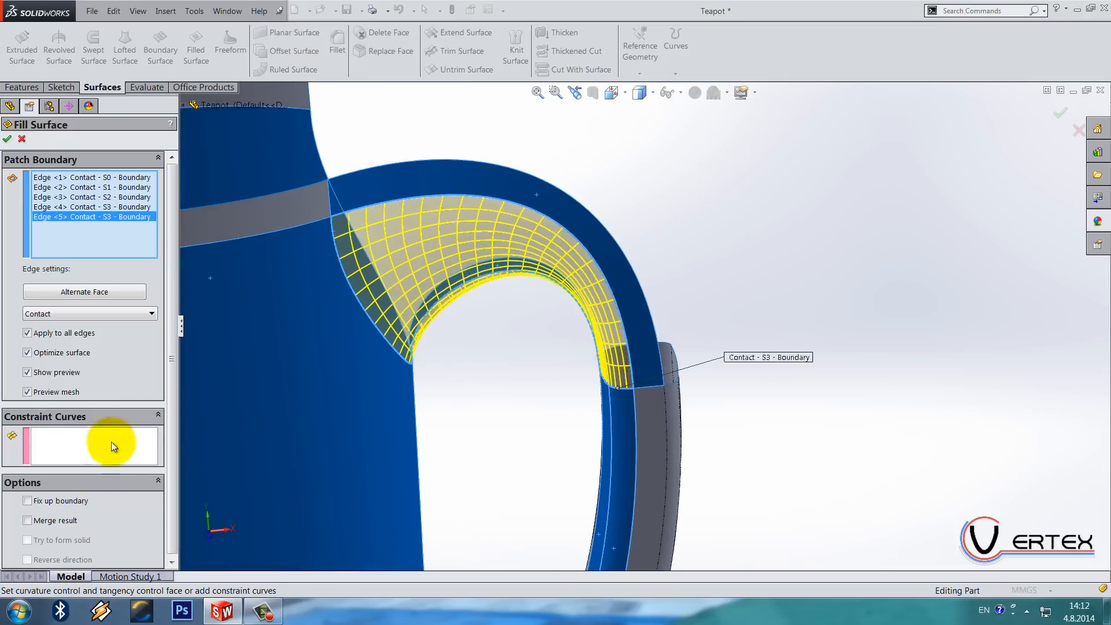
click(27, 500)
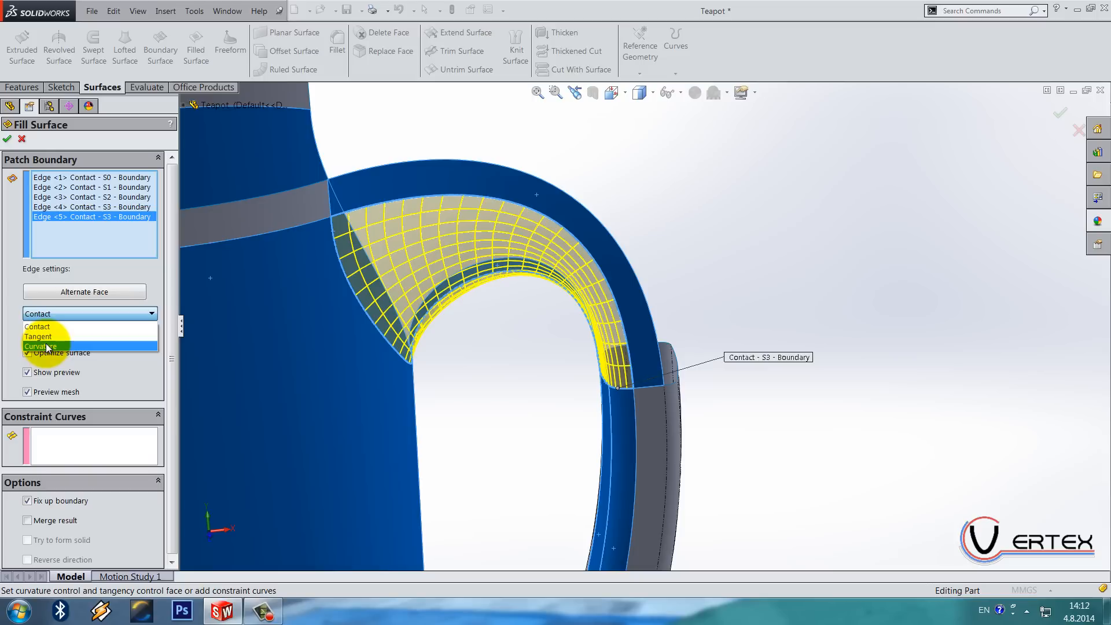
click(42, 347)
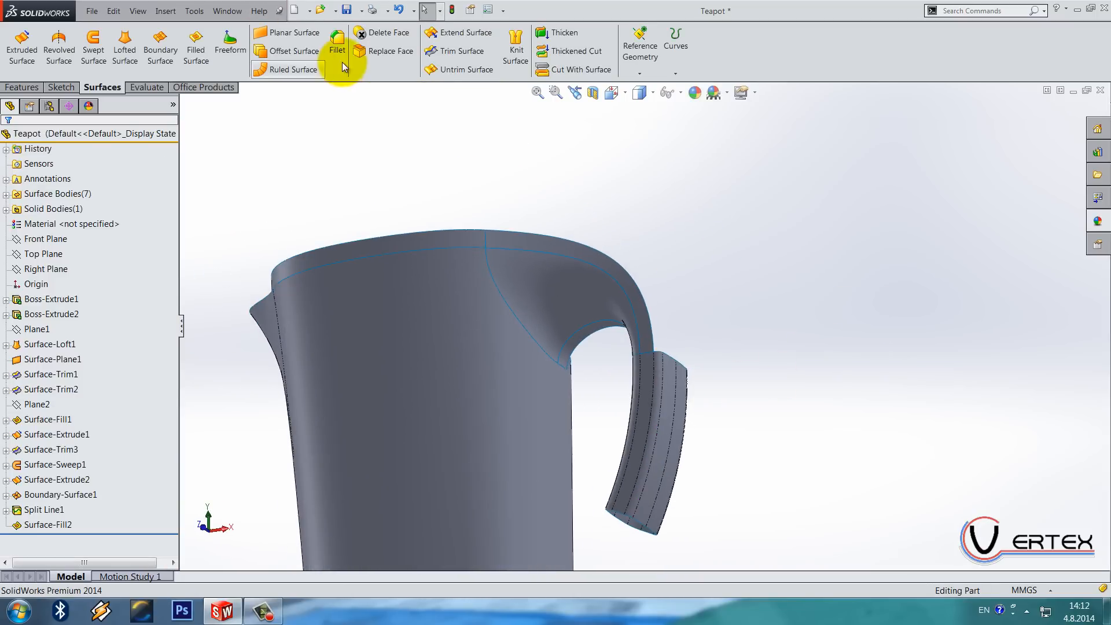
click(22, 87)
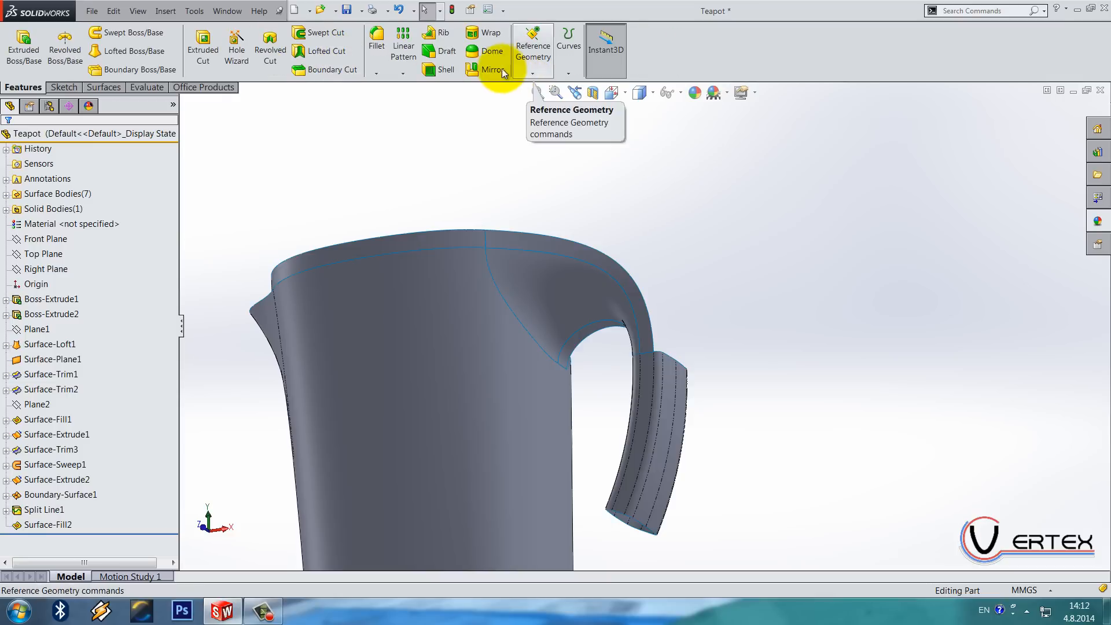
click(490, 69)
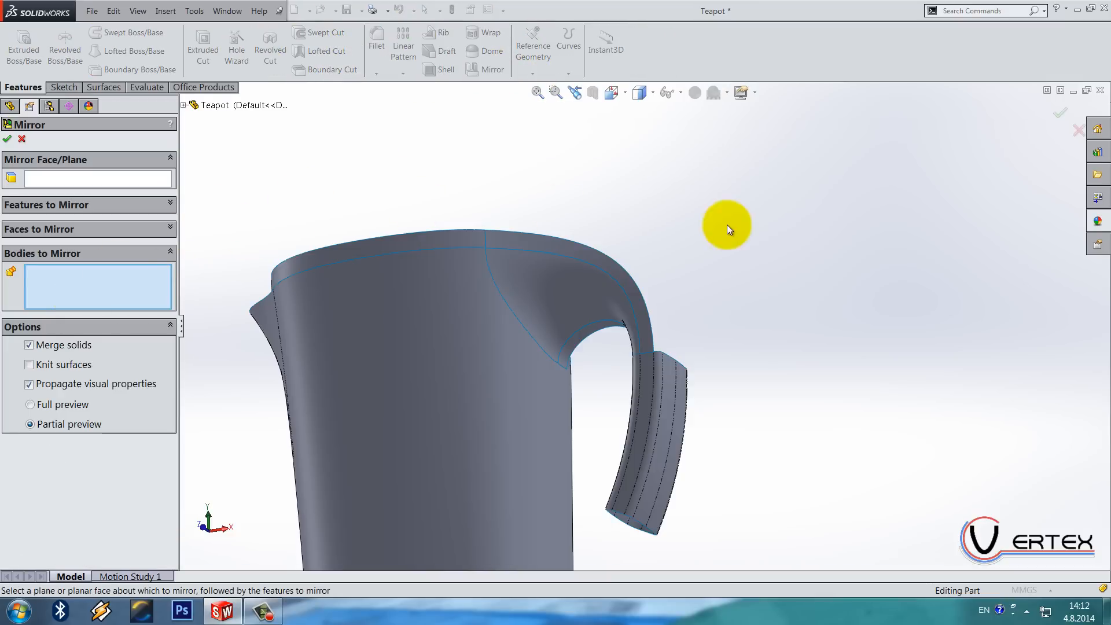
click(446, 269)
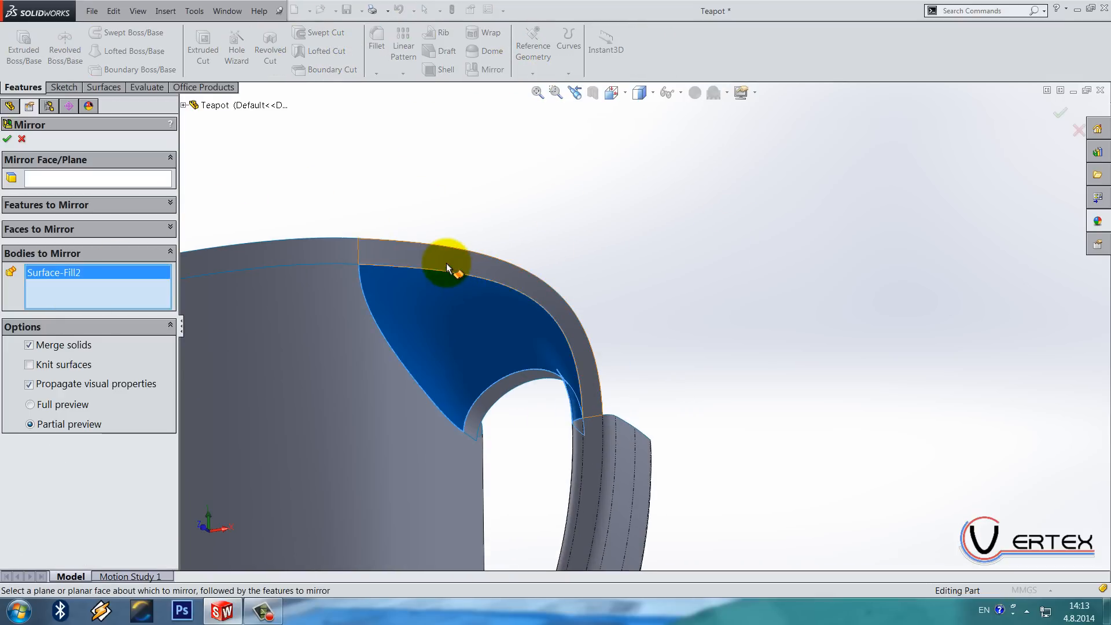
click(447, 270)
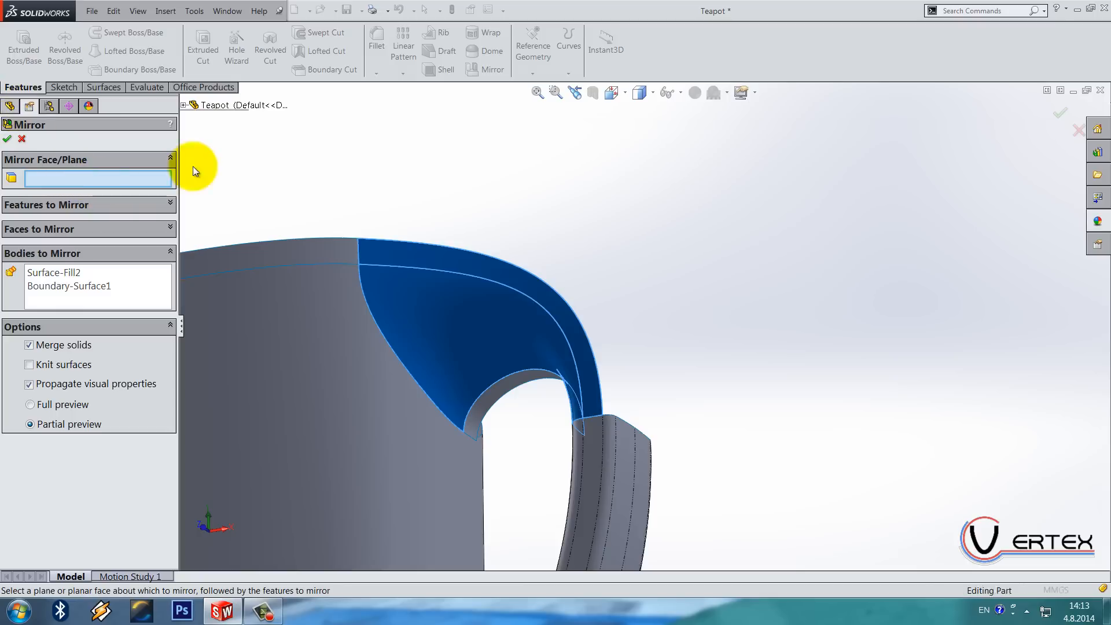
click(8, 139)
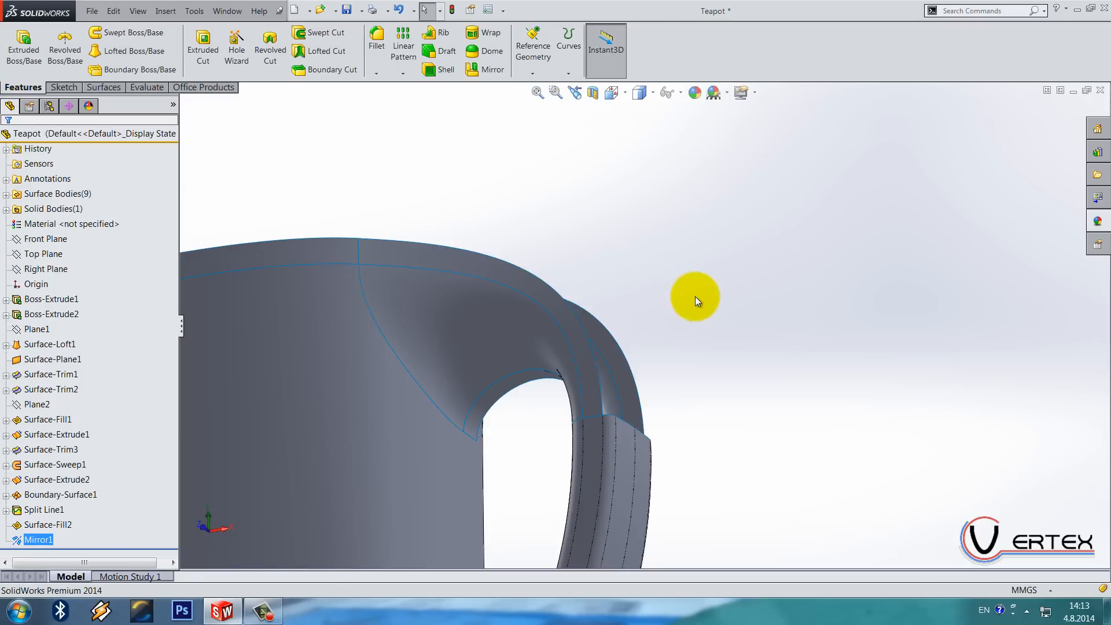
click(146, 87)
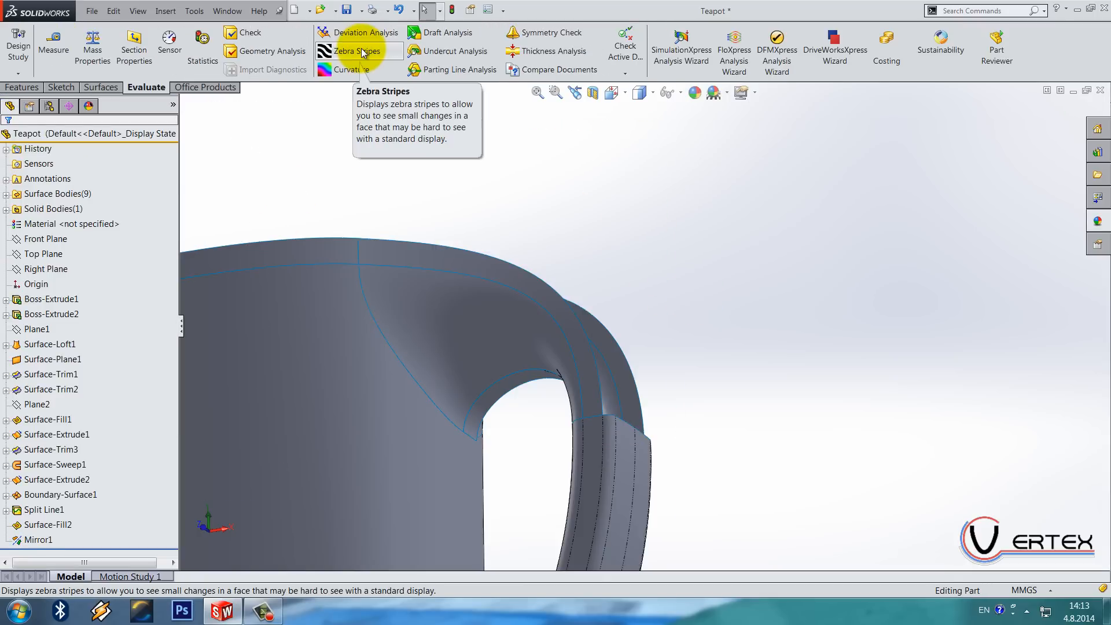
click(351, 70)
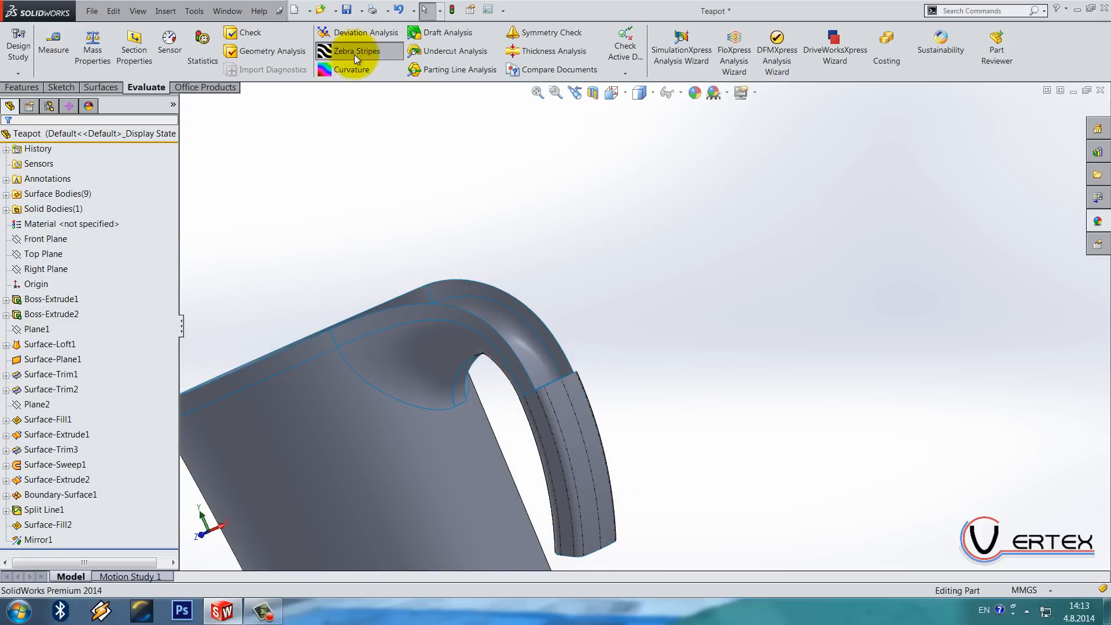
click(356, 51)
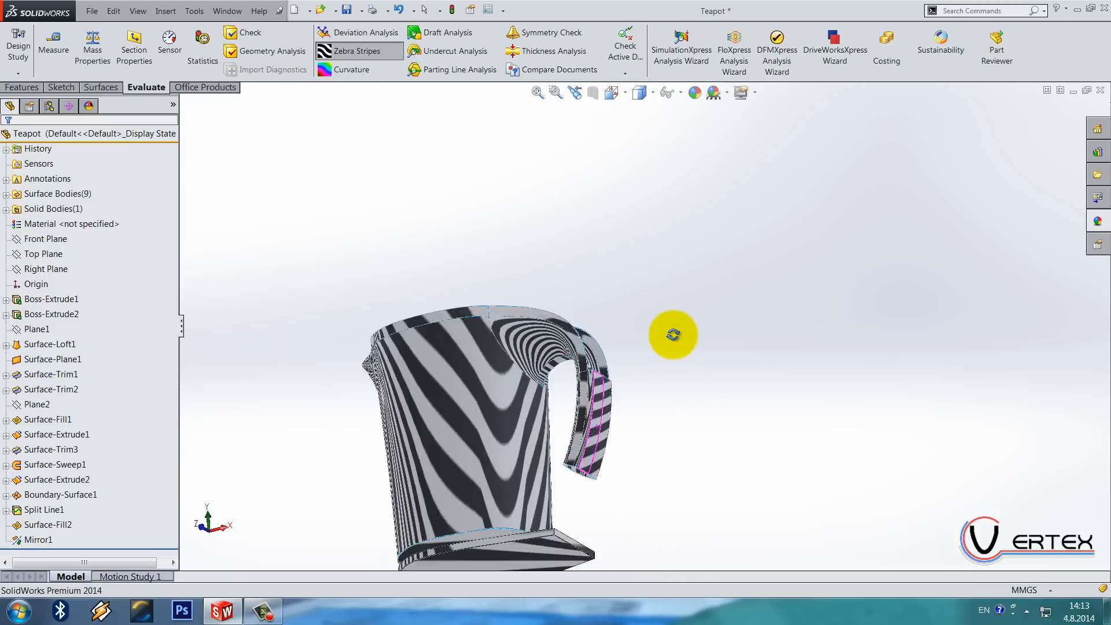
drag(672, 334, 394, 95)
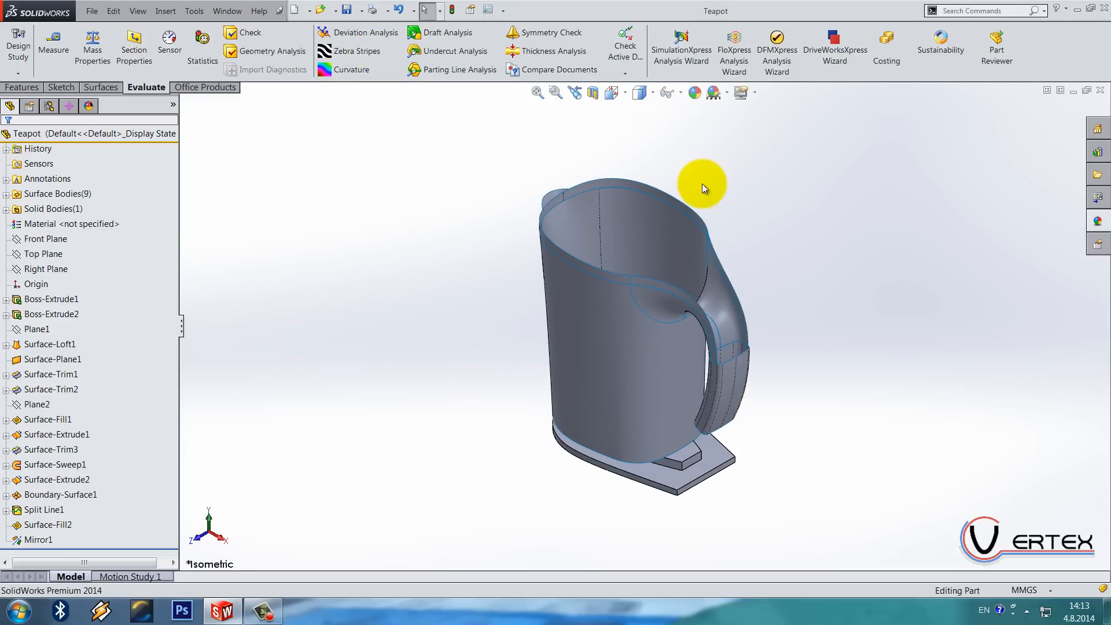
click(70, 224)
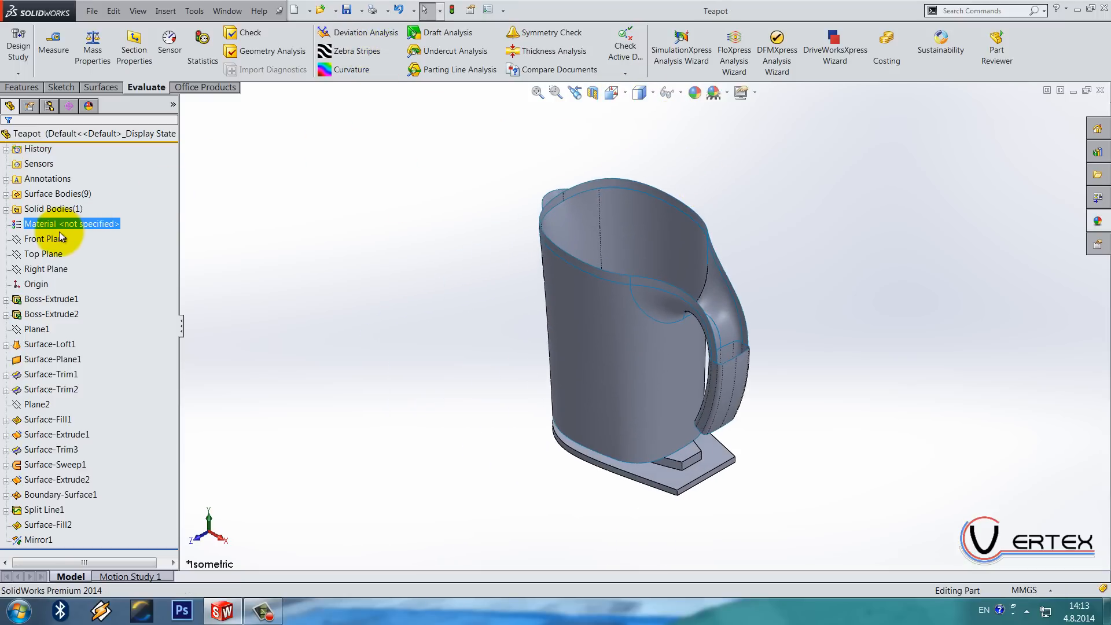
Sketch a short line on the Front Plane, dimensioned 2 mm above the body top.
click(45, 238)
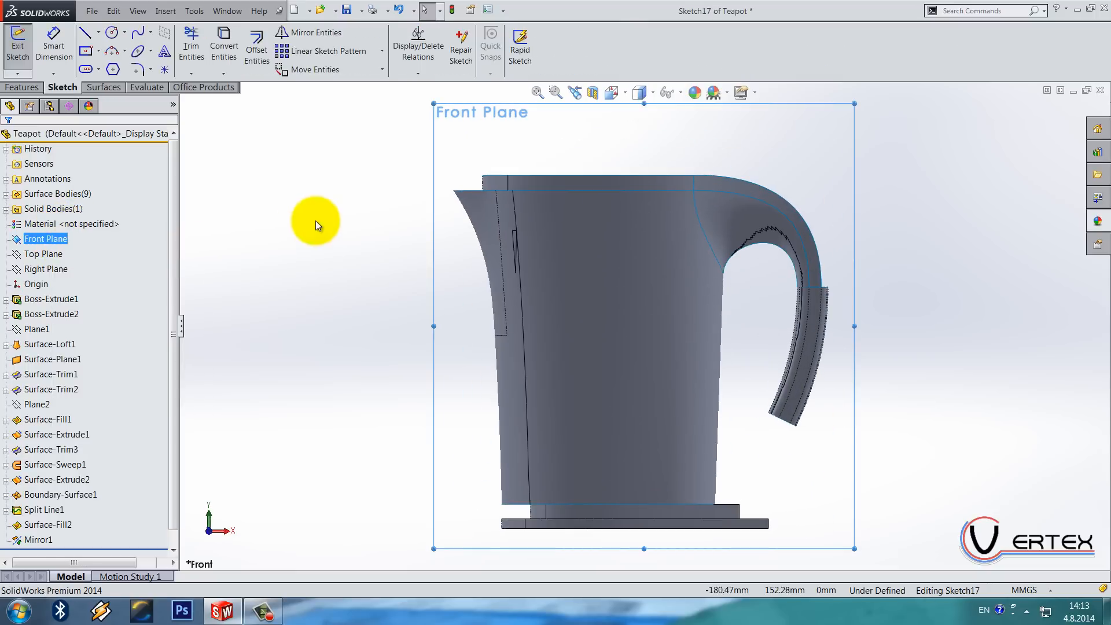
click(87, 34)
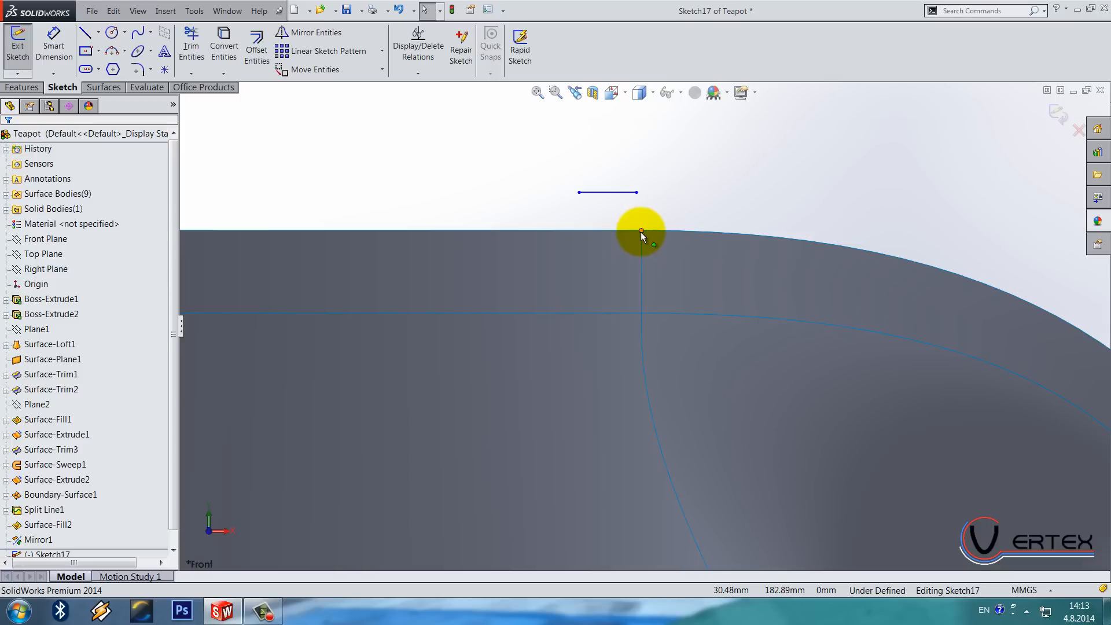
click(641, 231)
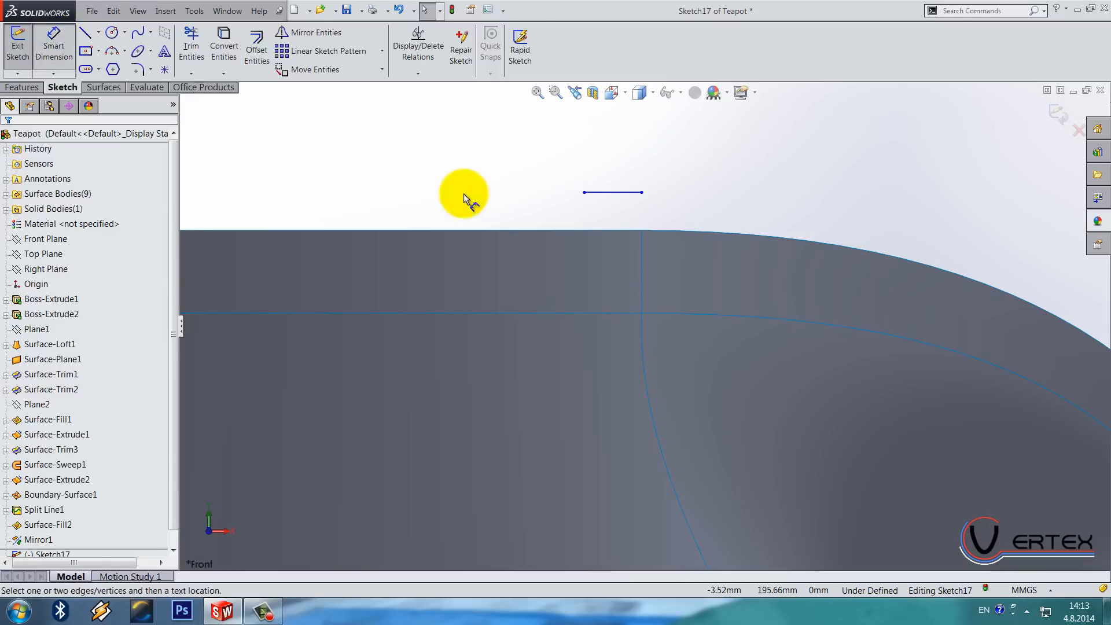
click(624, 199)
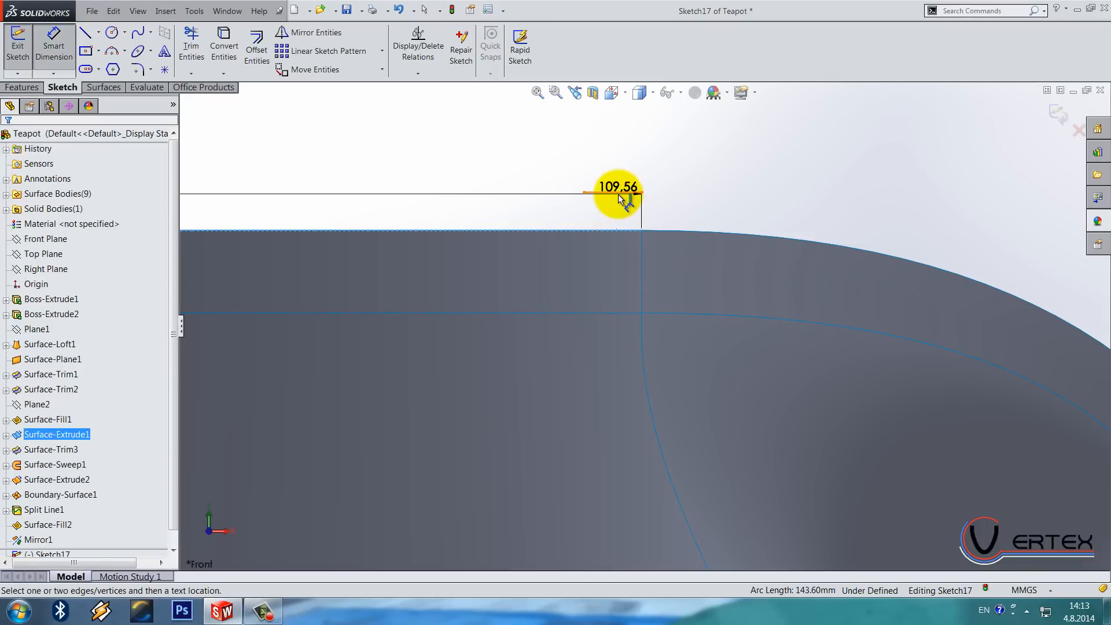
click(618, 195)
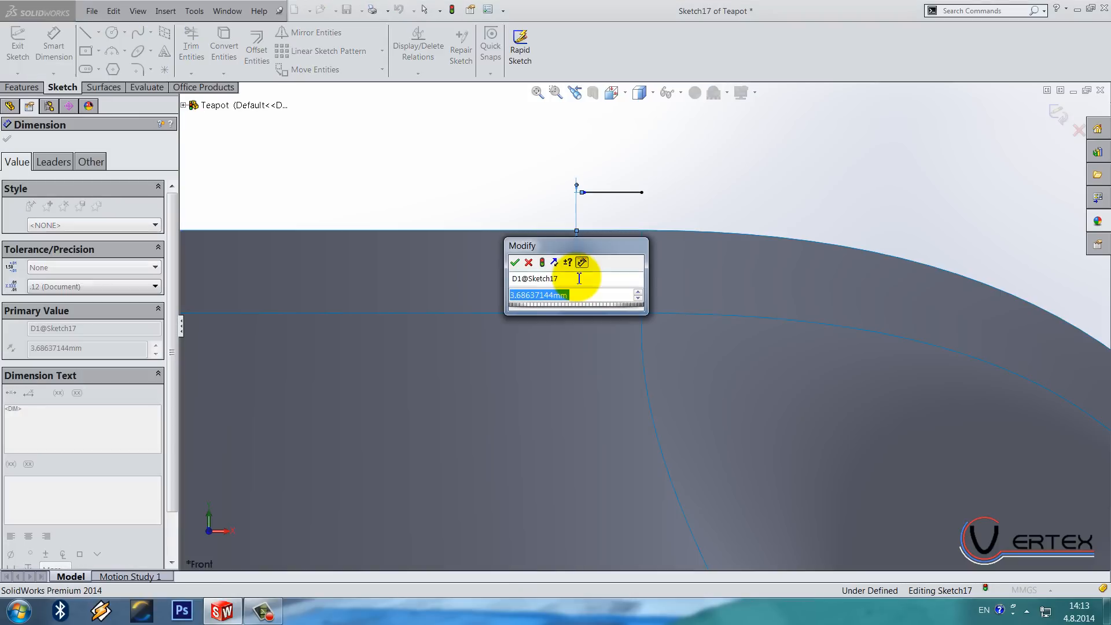
click(515, 263)
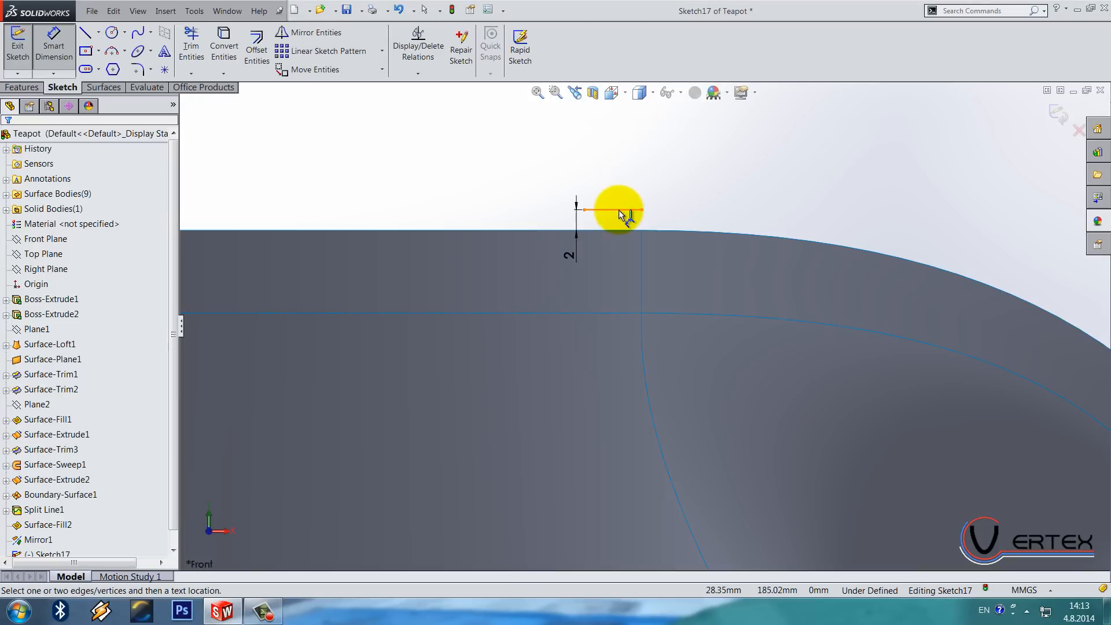
Dimension the guide lines with lengths 100 and 160 at the lid and handle ends.
click(616, 215)
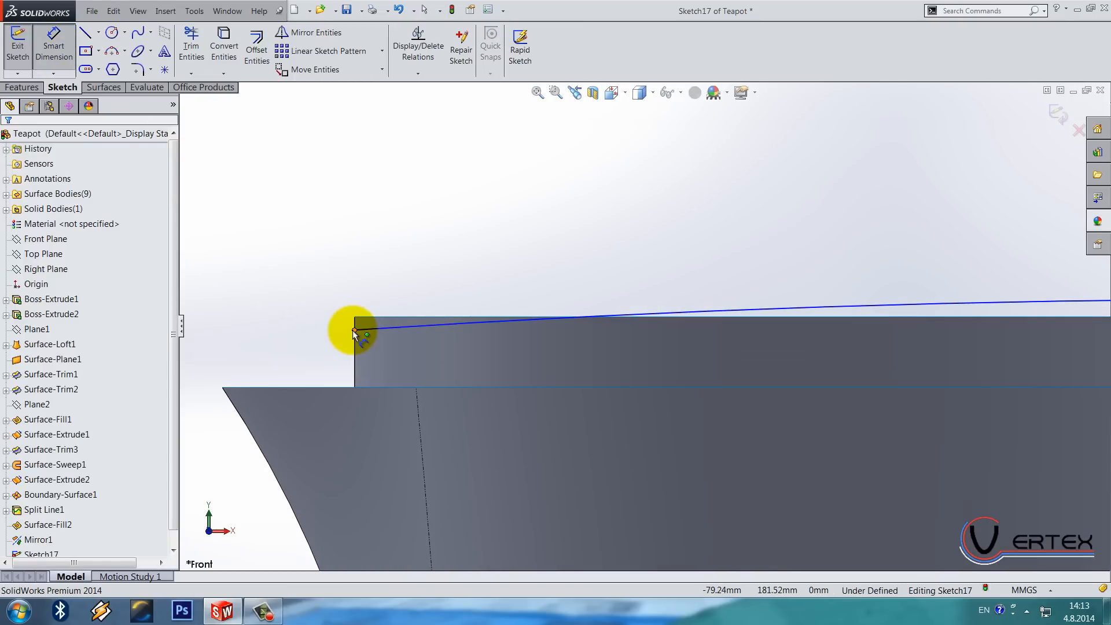
click(354, 331)
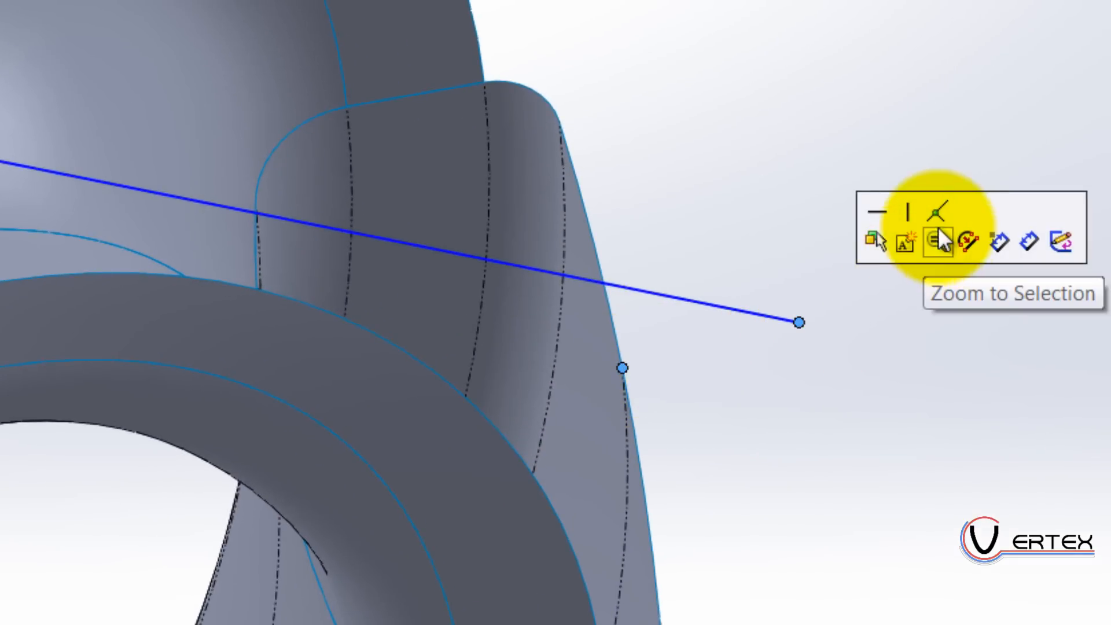
click(941, 240)
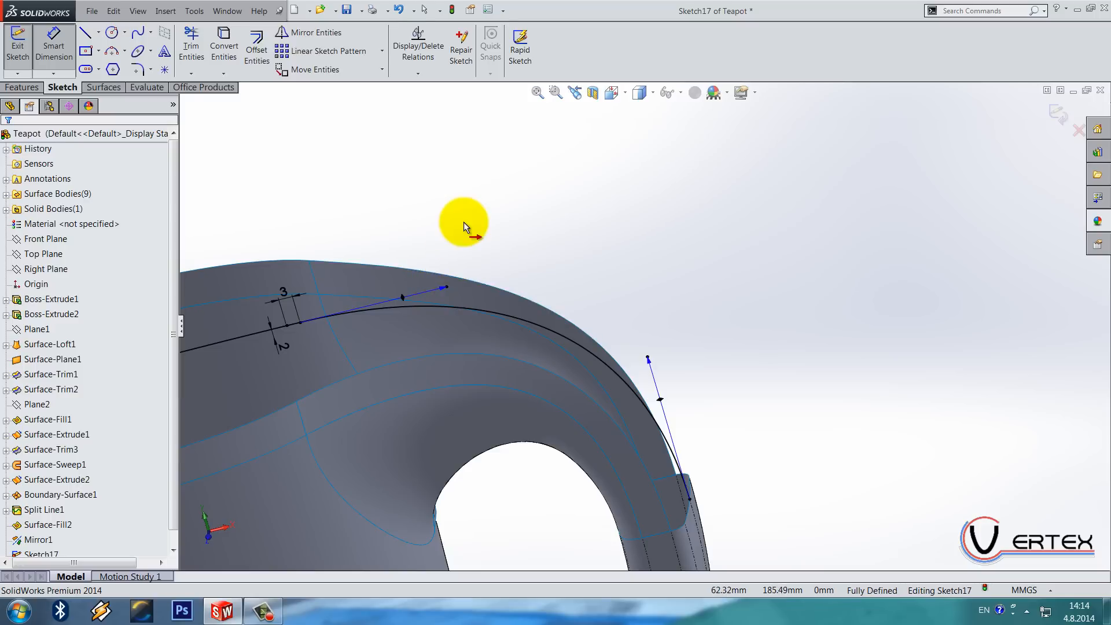
click(464, 223)
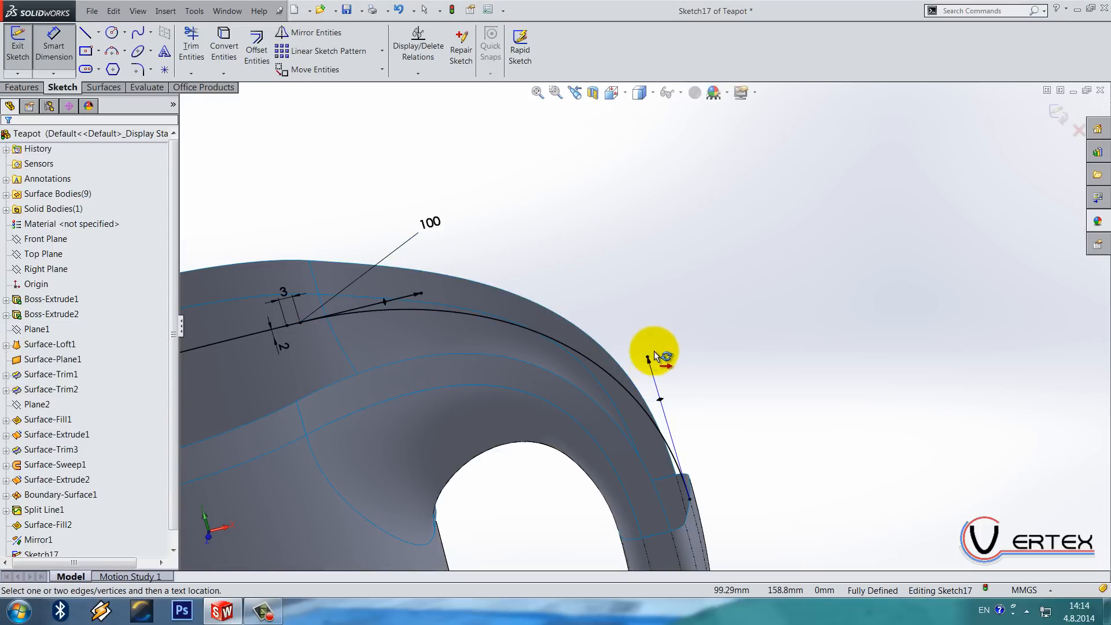
click(656, 354)
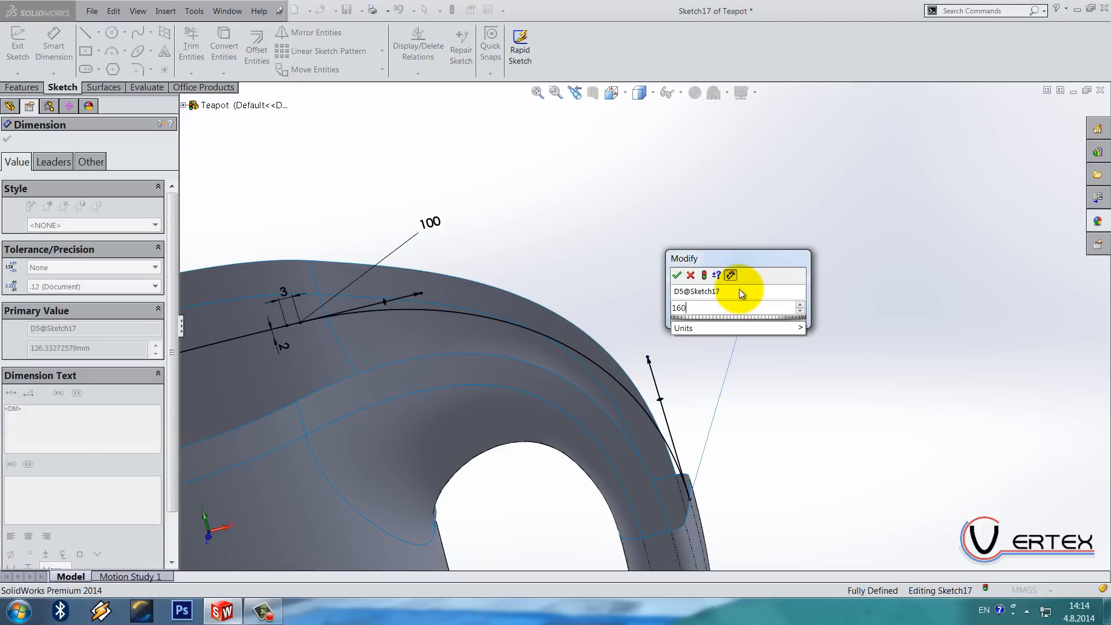
click(677, 275)
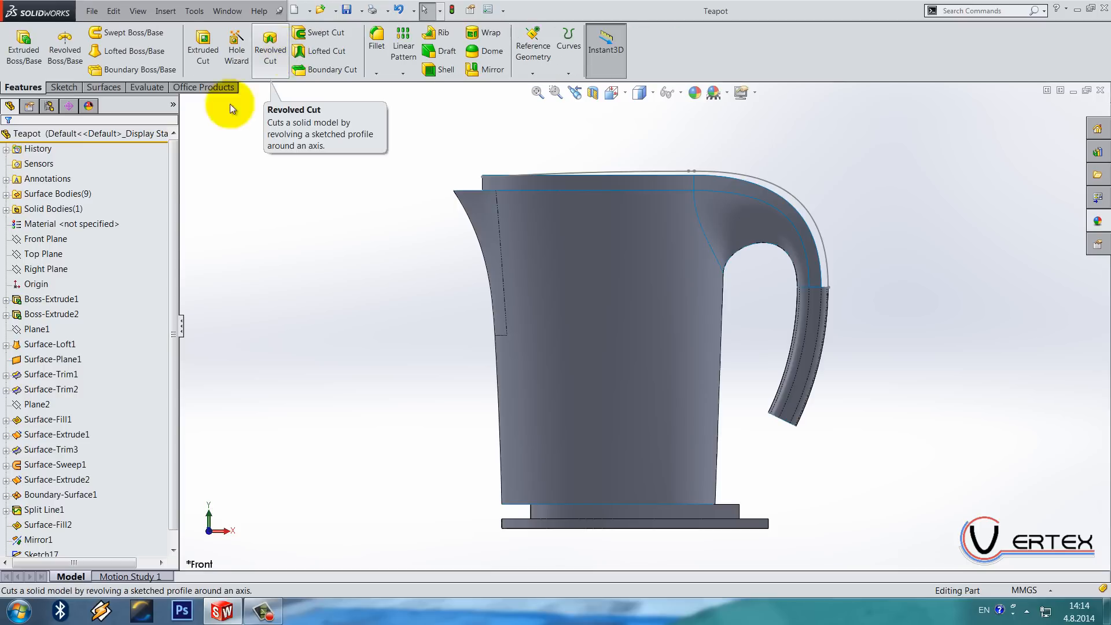
Dimension the centerline's offset from the origin.
click(35, 404)
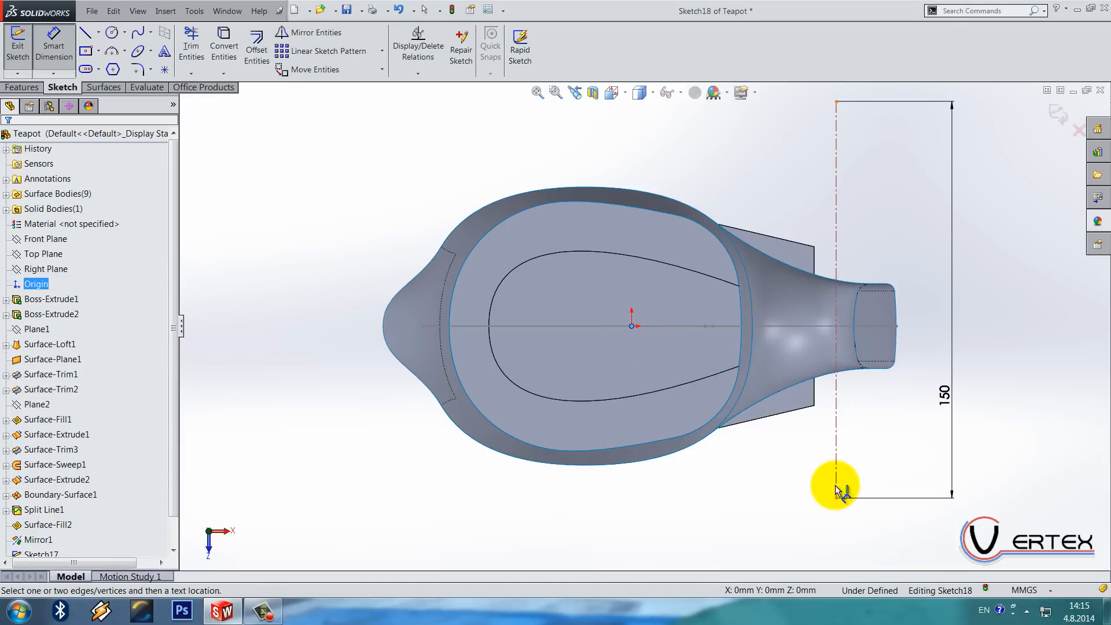
click(836, 490)
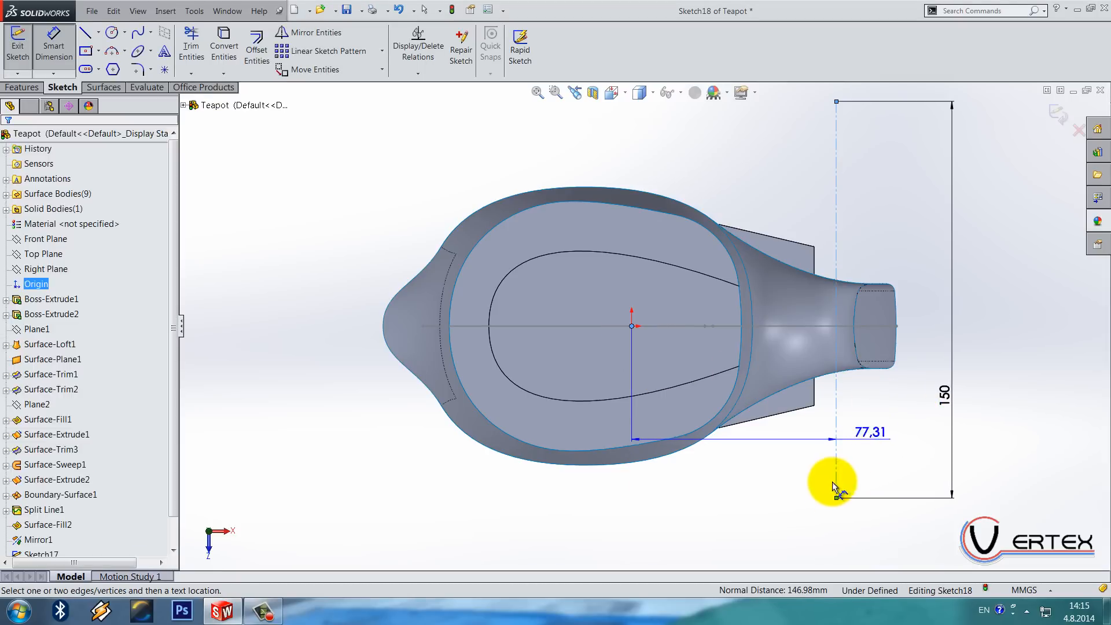
click(837, 486)
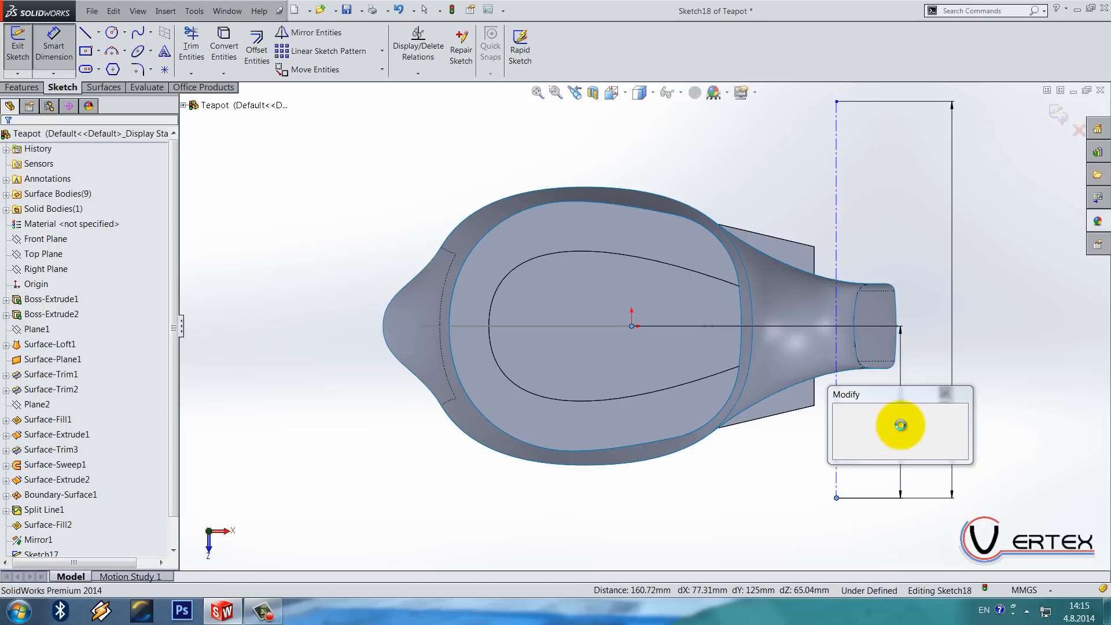
click(900, 425)
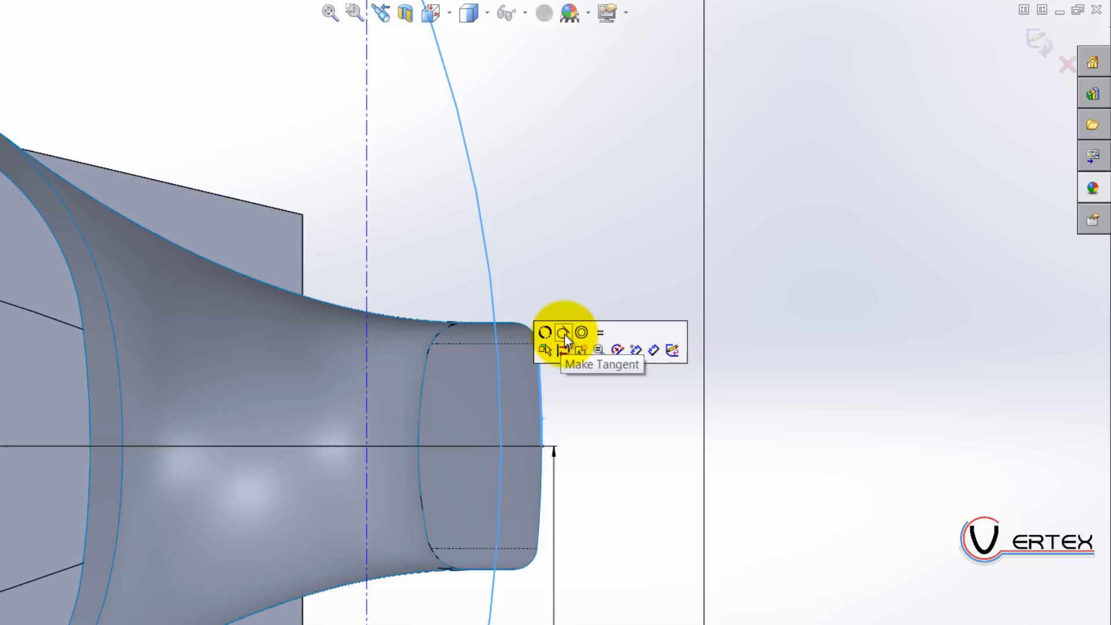
mouse_move(581, 344)
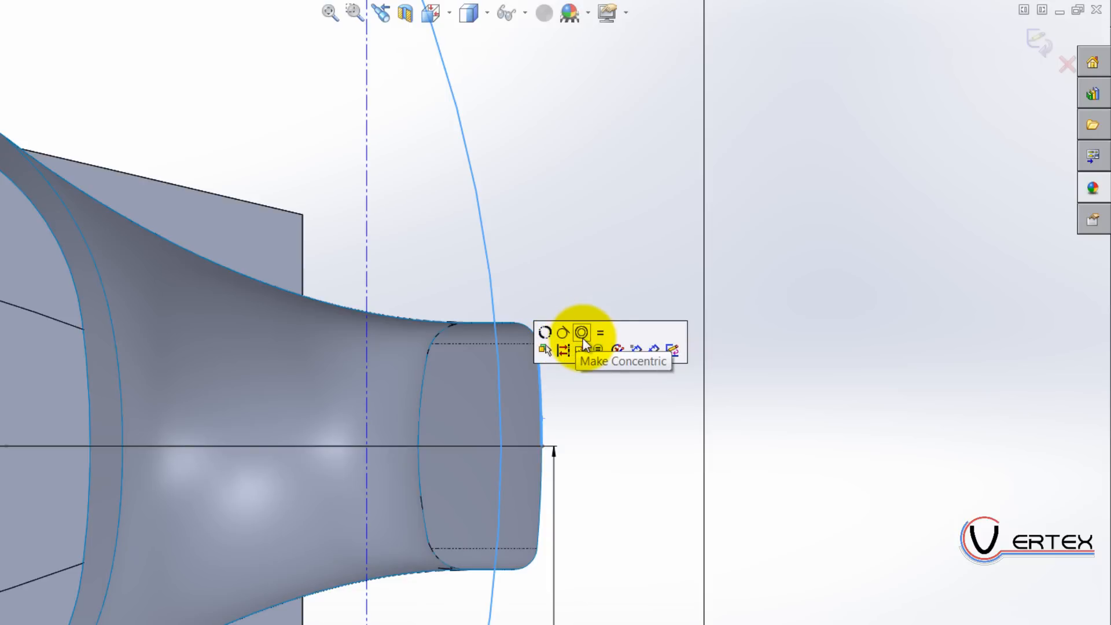
Make the arc concentric and tangent to the spout edge, then exit in Front view.
click(581, 334)
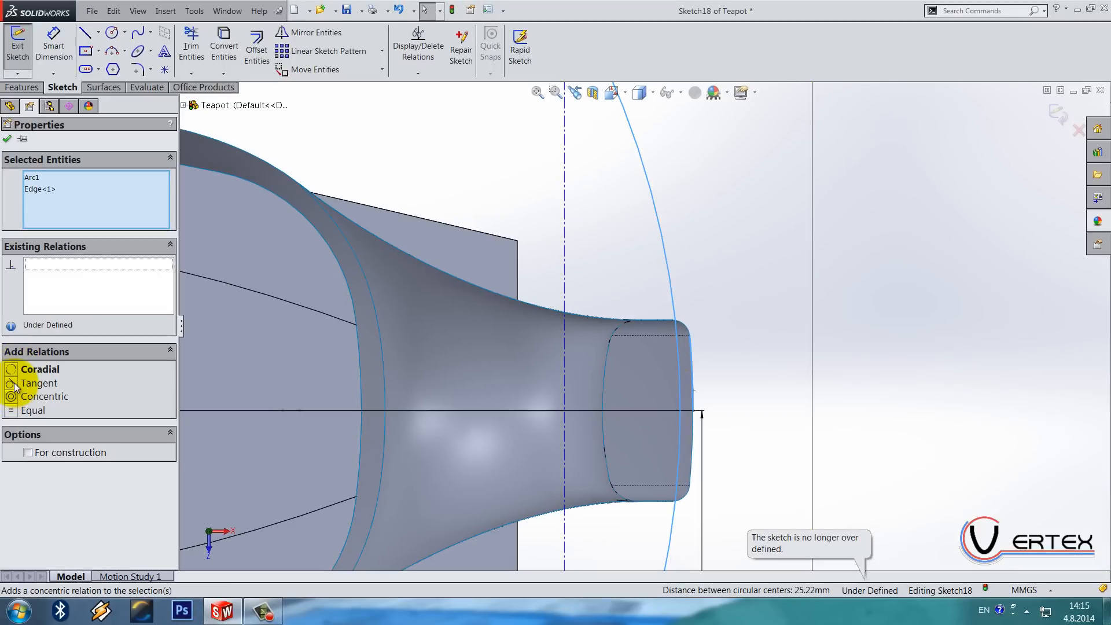
click(38, 369)
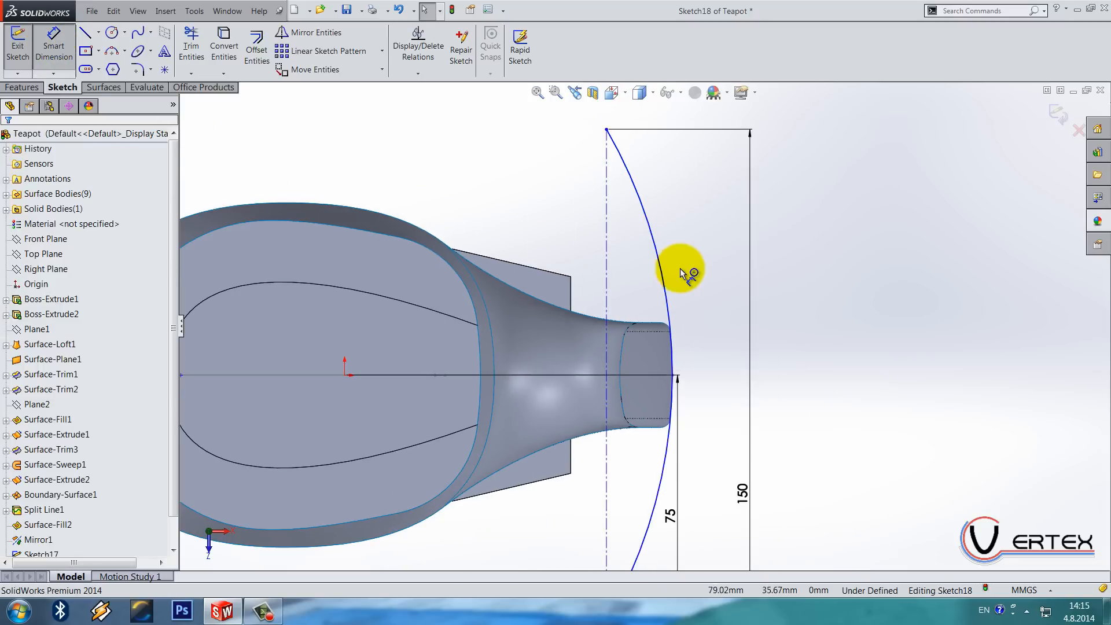
click(662, 276)
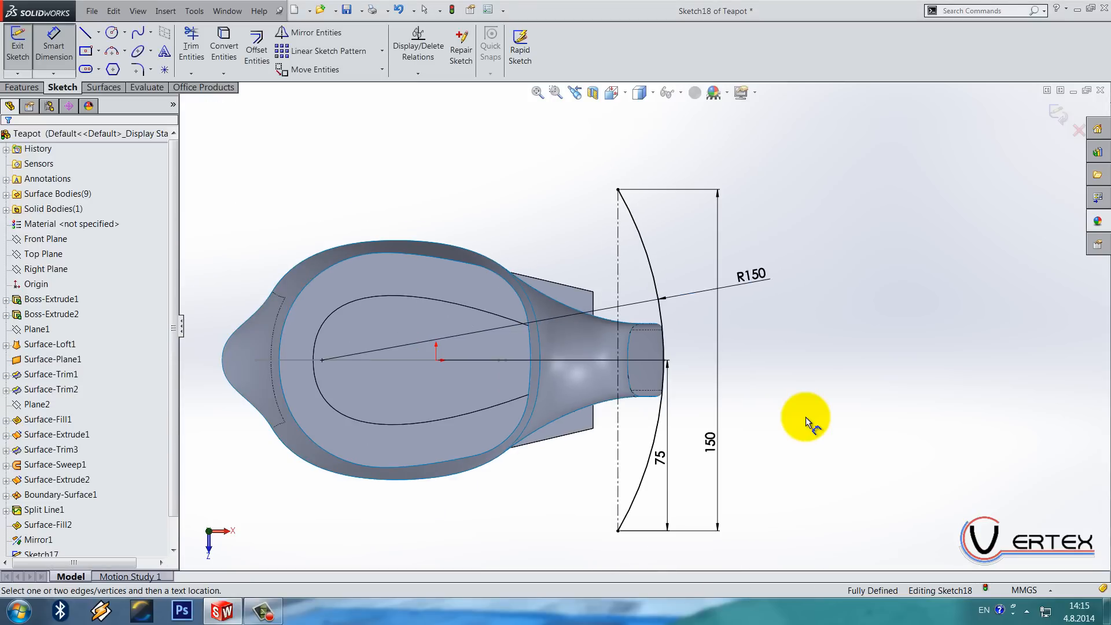
click(658, 455)
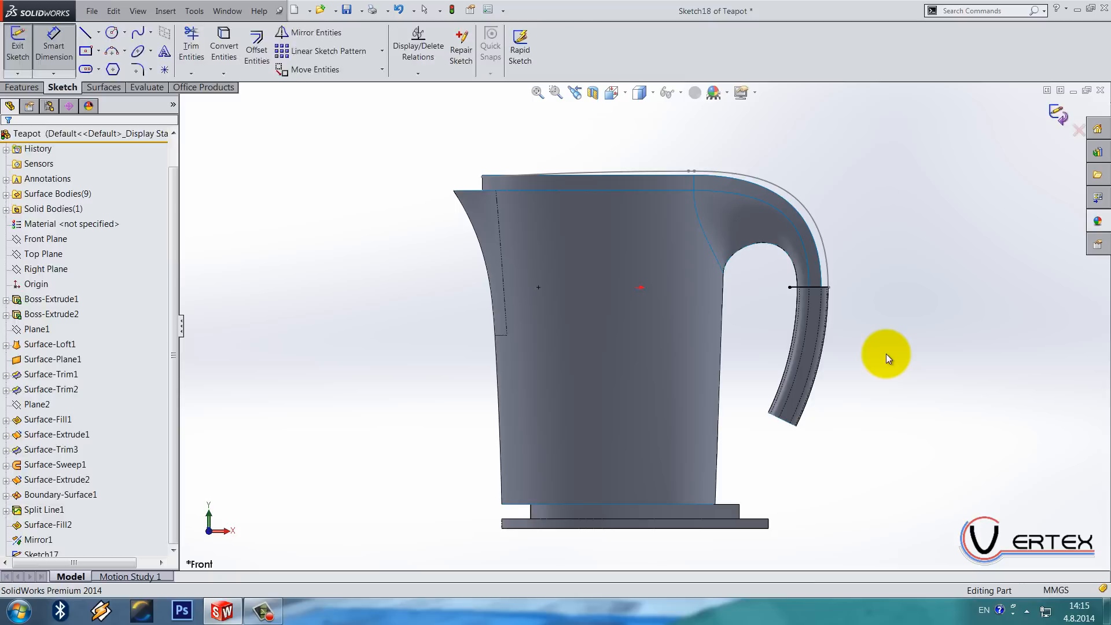
click(17, 46)
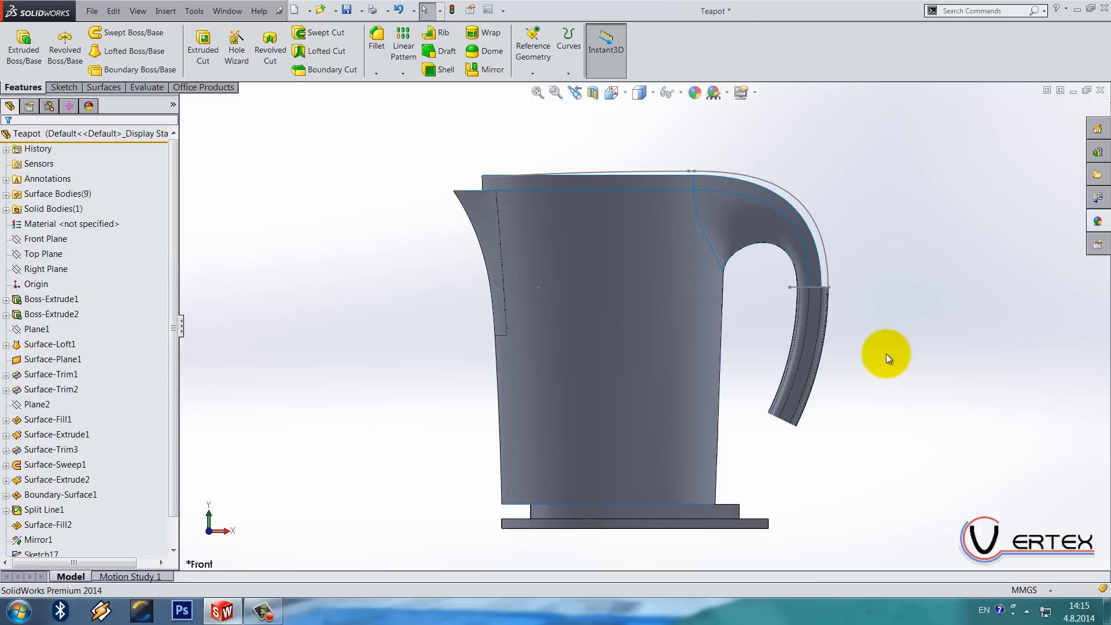
Create Plane3 referencing the spout-side edge of Surface-Extrude1, shown in wireframe.
scroll(down, 3)
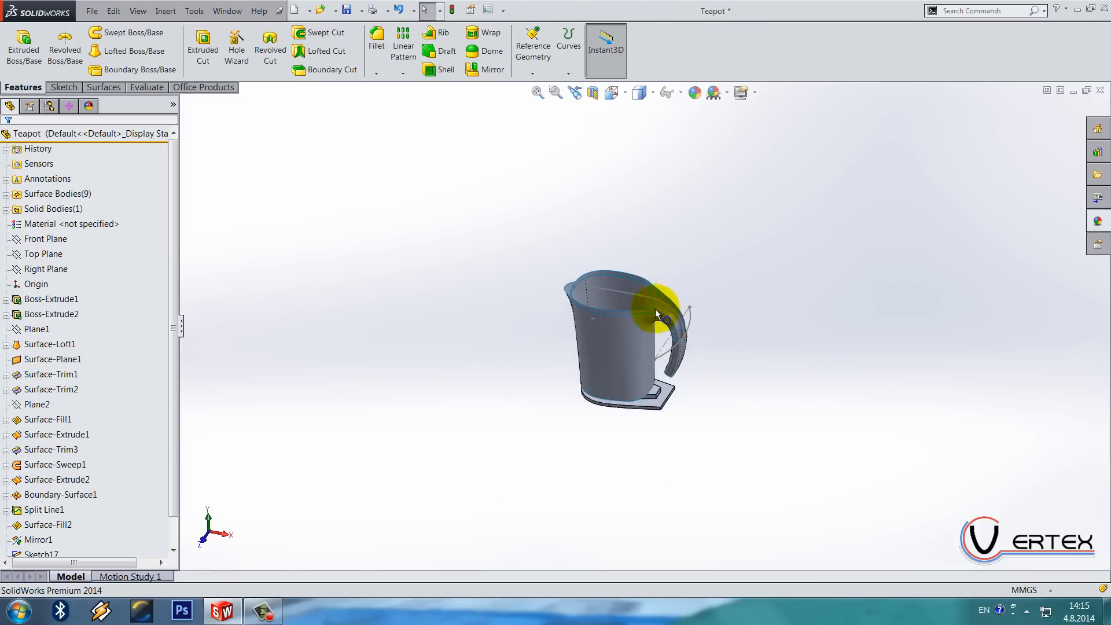
click(532, 44)
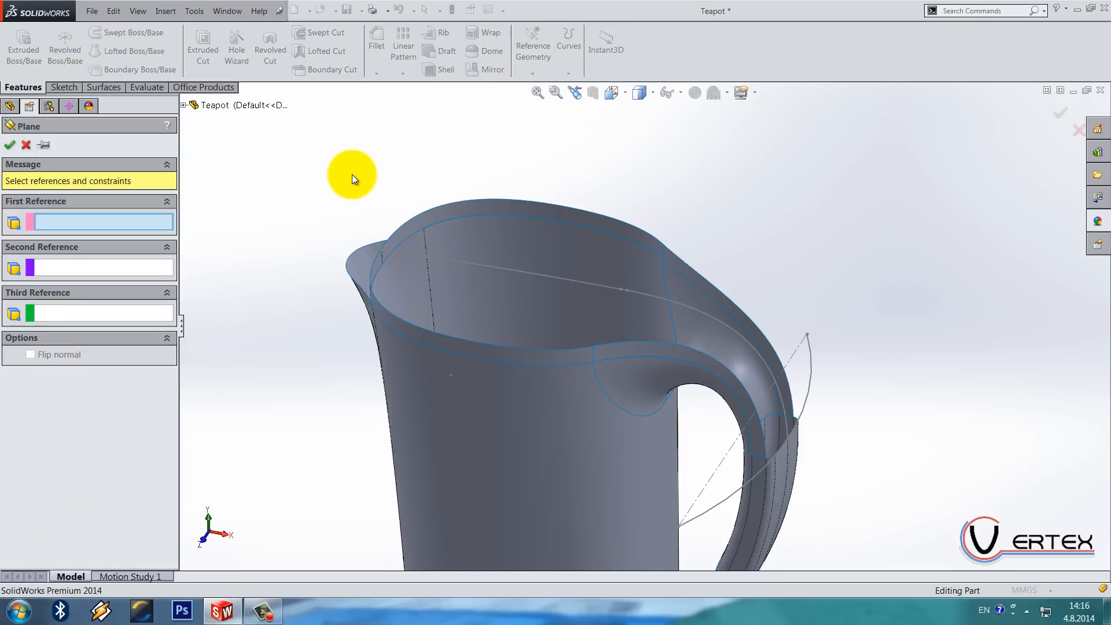
click(494, 272)
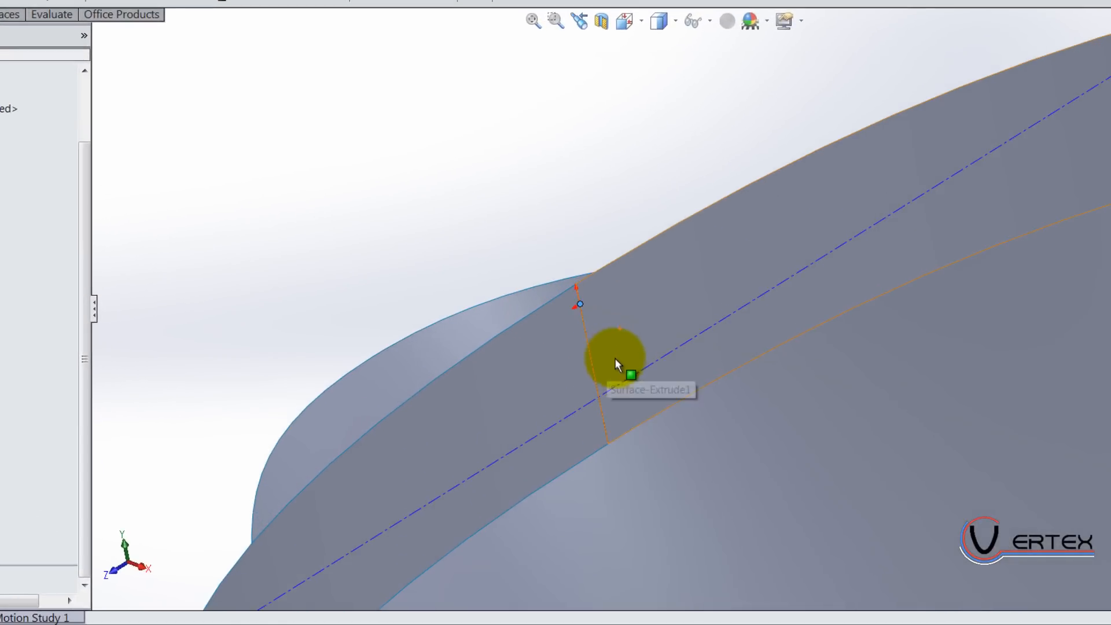
click(659, 21)
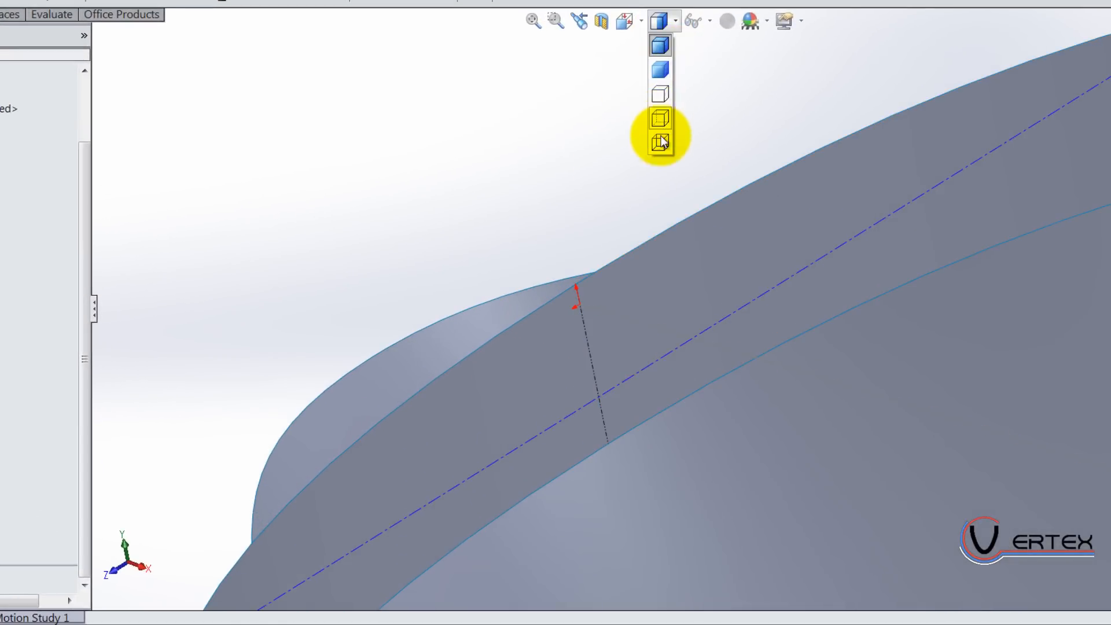
click(659, 142)
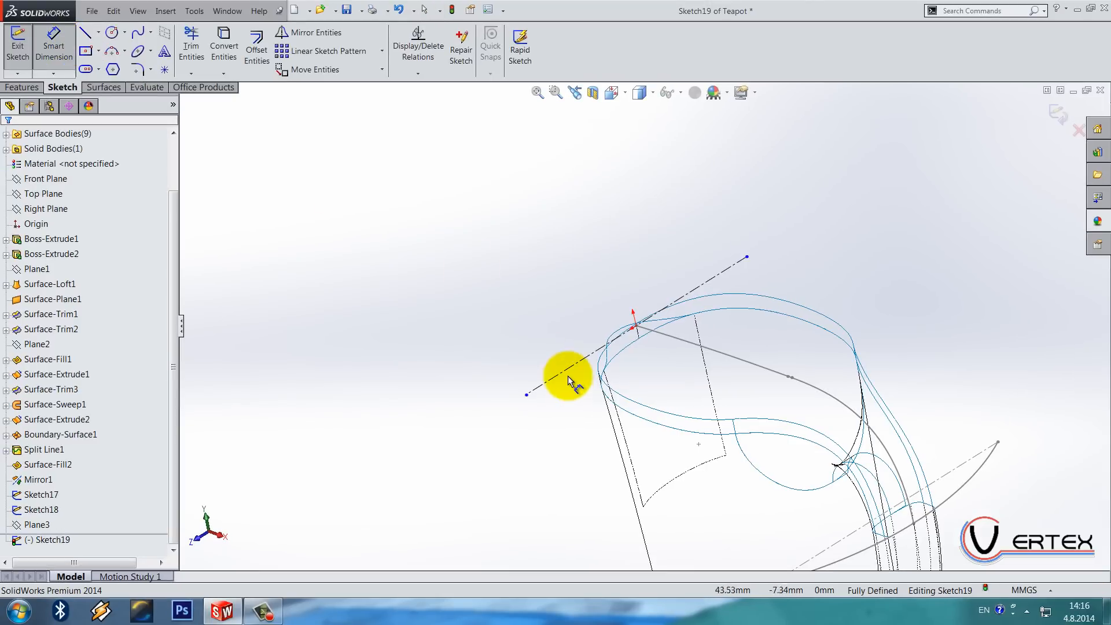
Draw a 3-point arc on Plane3, vertical and tangent to the construction line, with a radius dimension.
click(567, 379)
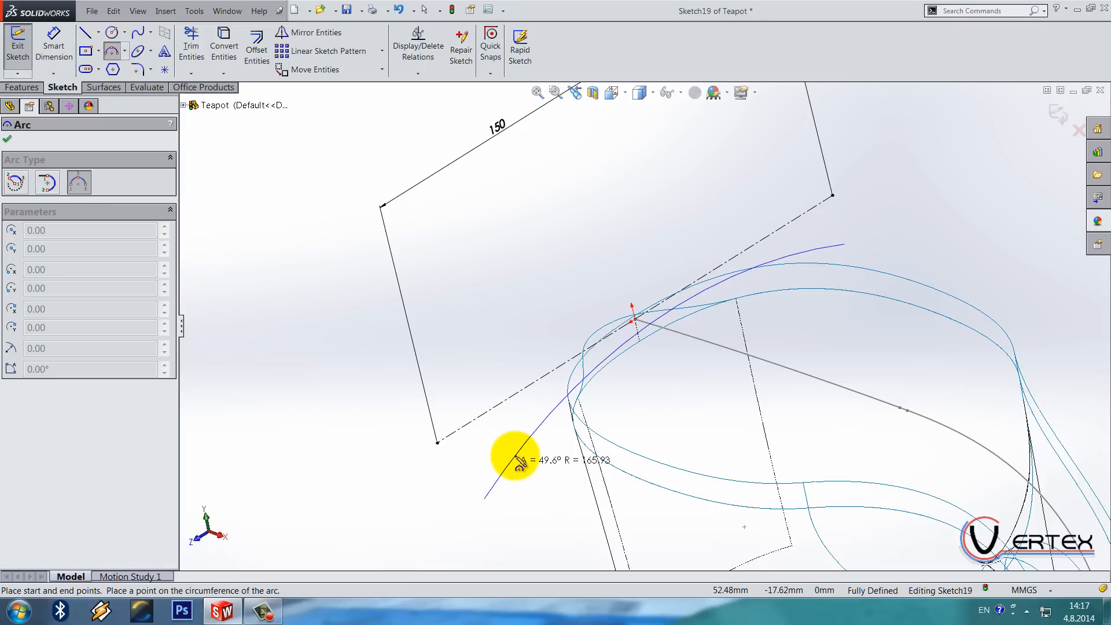
click(437, 445)
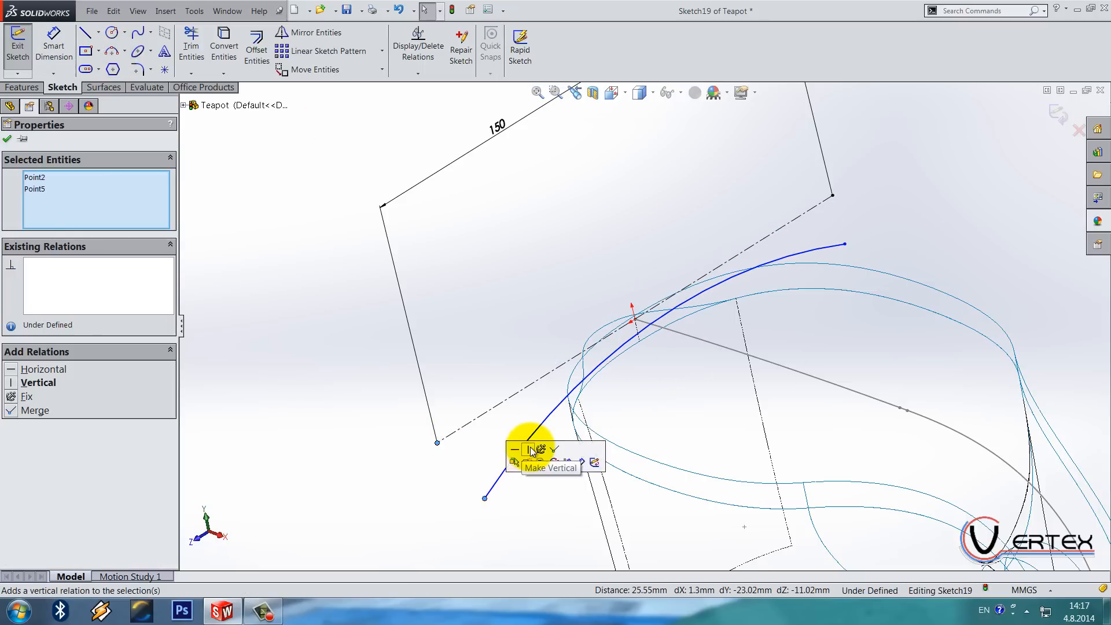
click(540, 450)
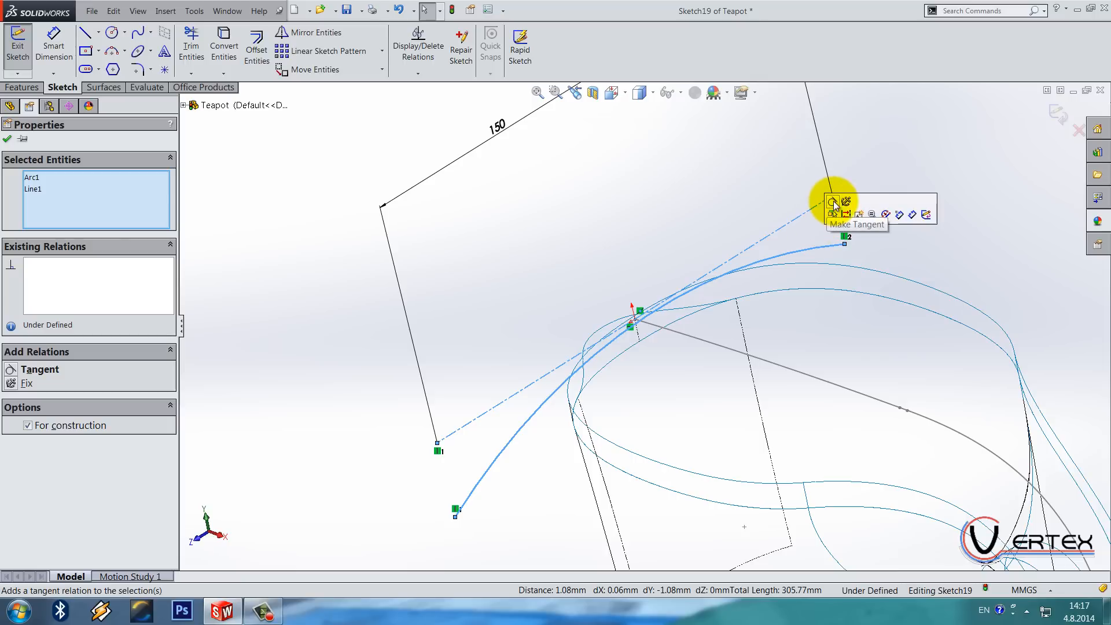
click(833, 204)
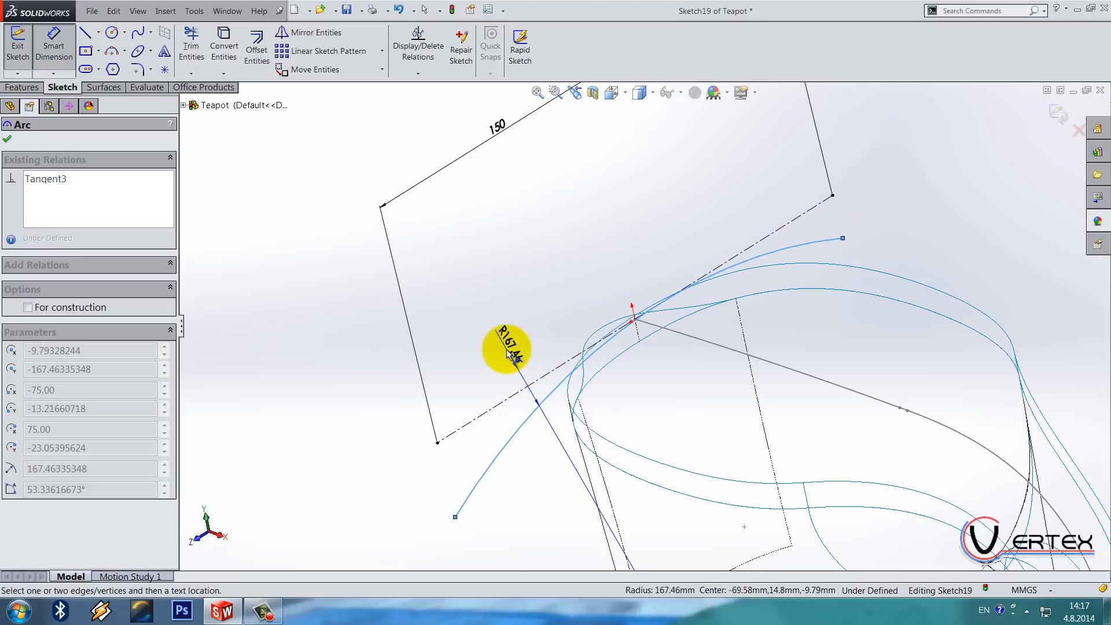
click(507, 351)
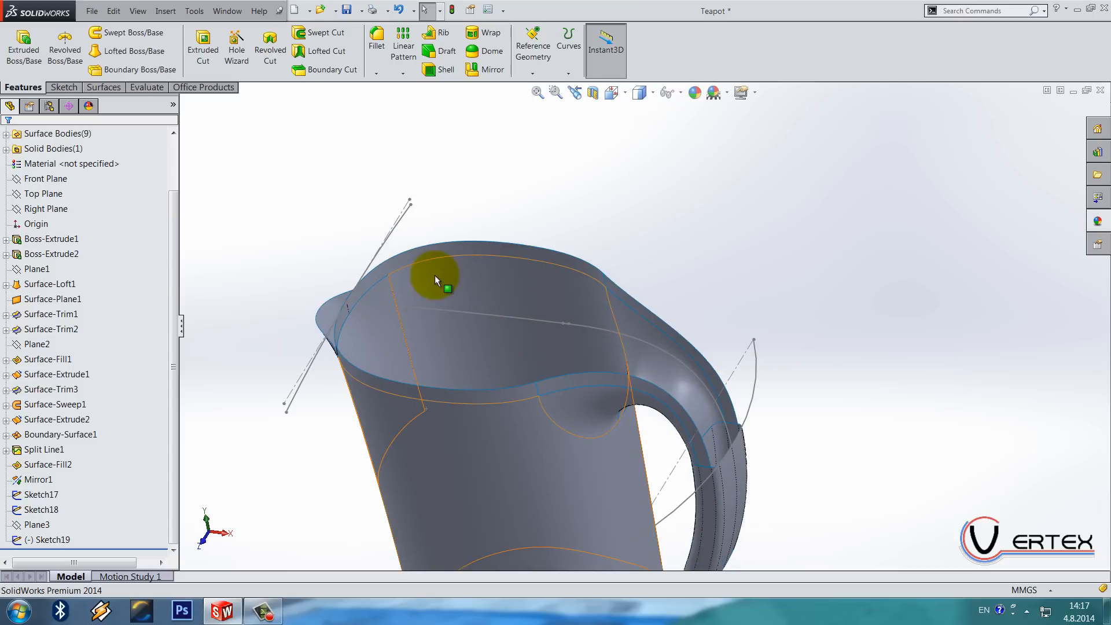
Loft Sketch19 to Sketch18 with Normal To Profile start and end constraints.
click(104, 87)
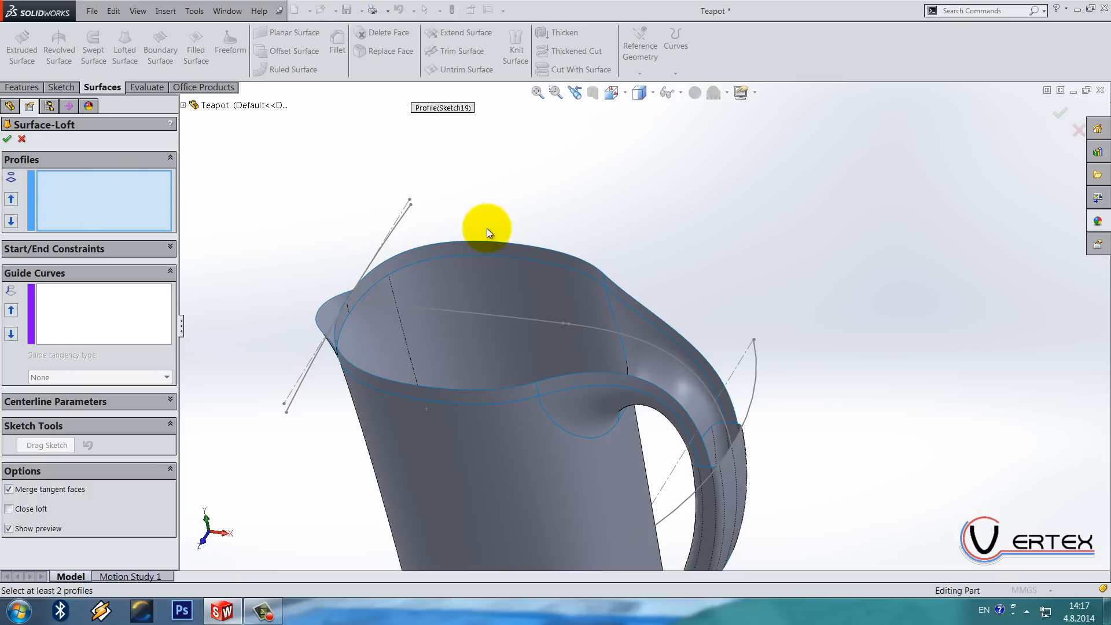
click(753, 340)
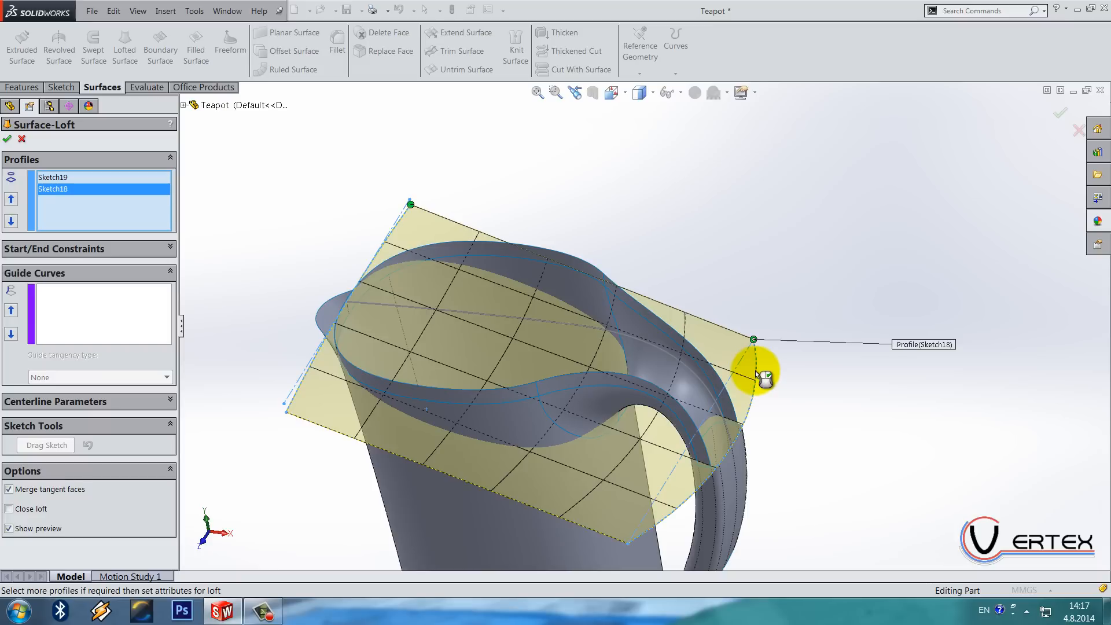
mouse_move(108, 316)
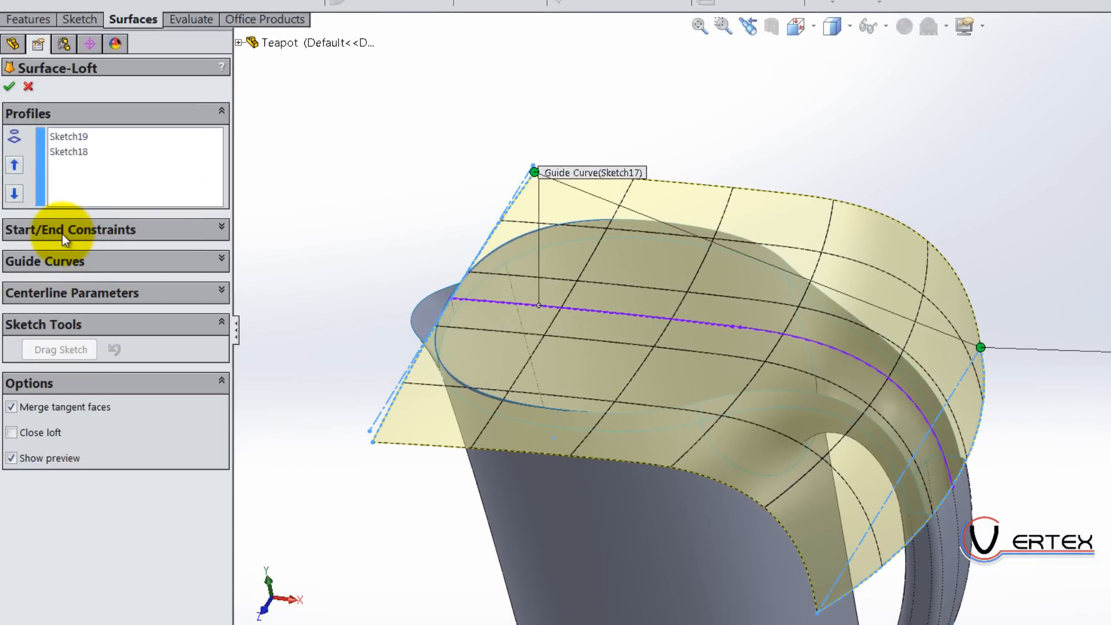
click(71, 230)
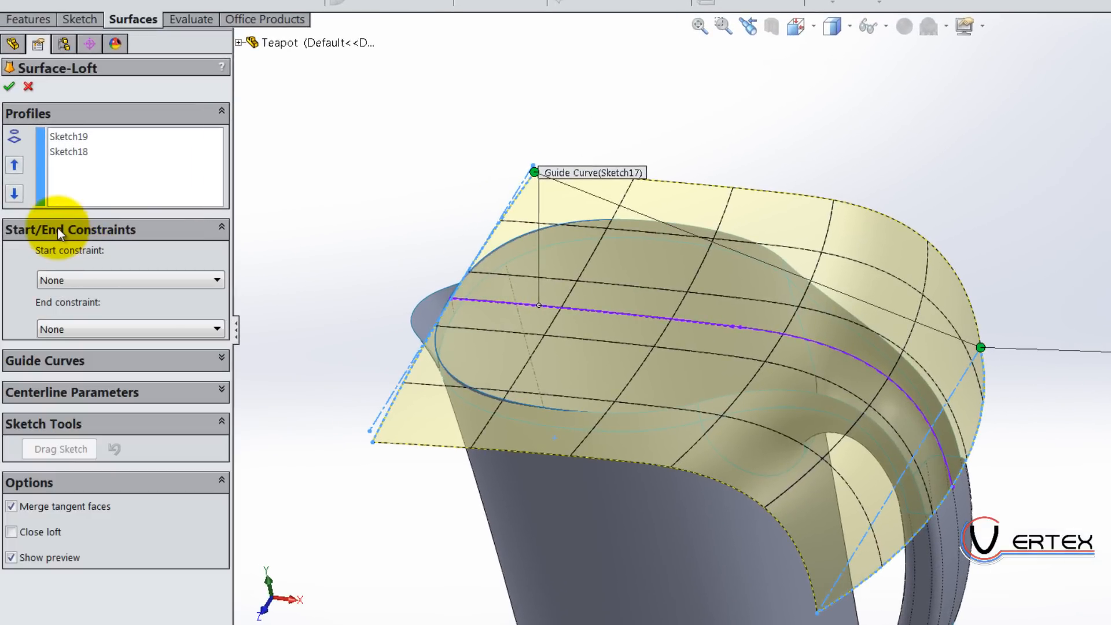
click(129, 280)
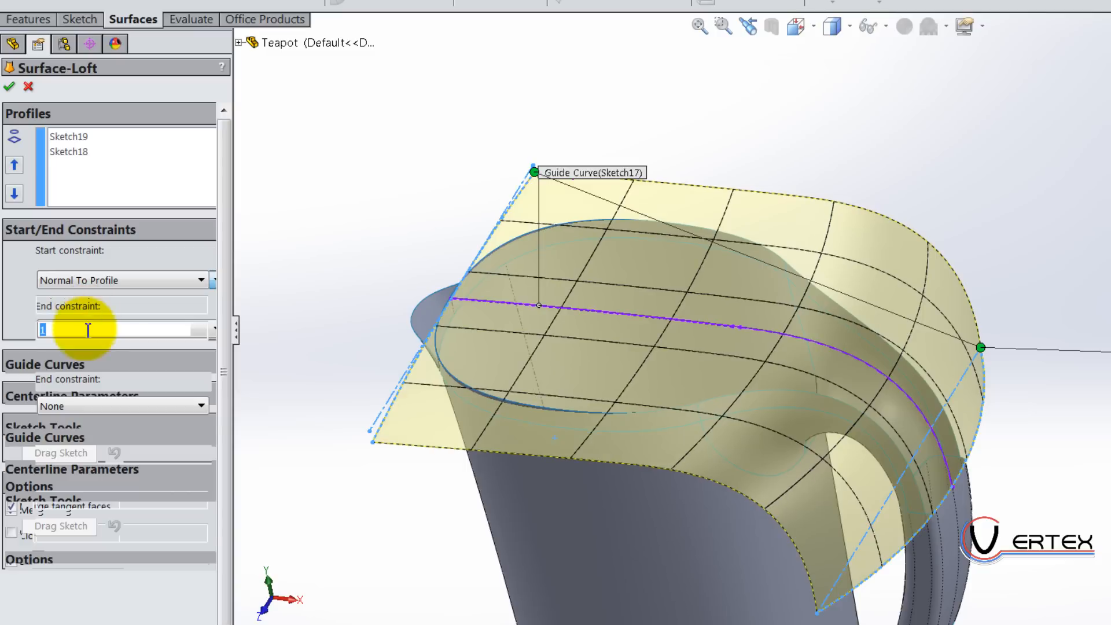
click(120, 405)
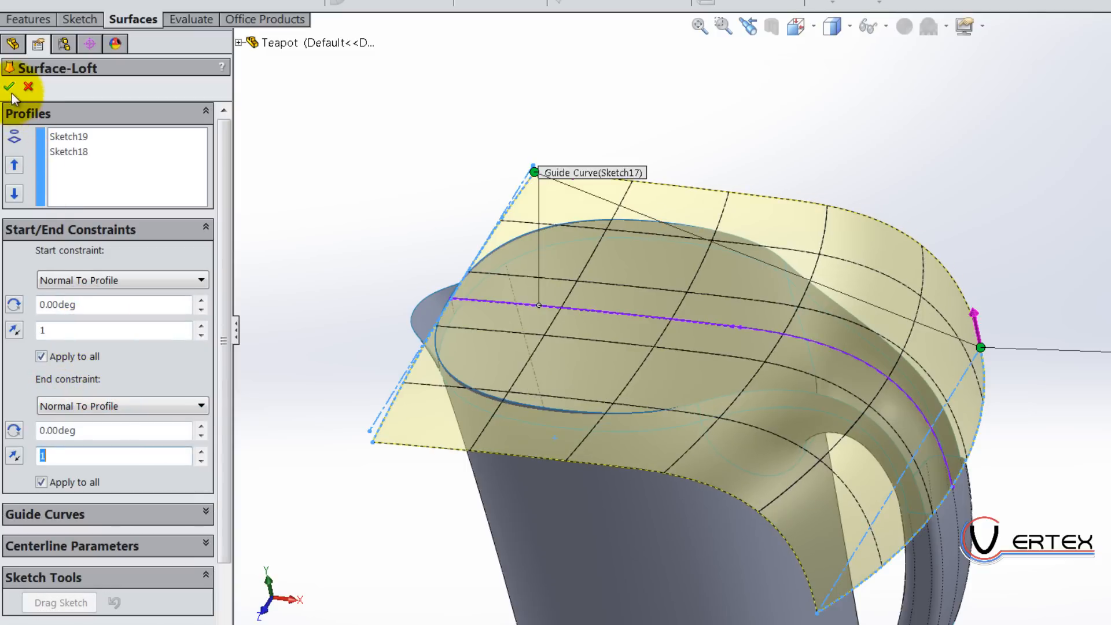
click(10, 85)
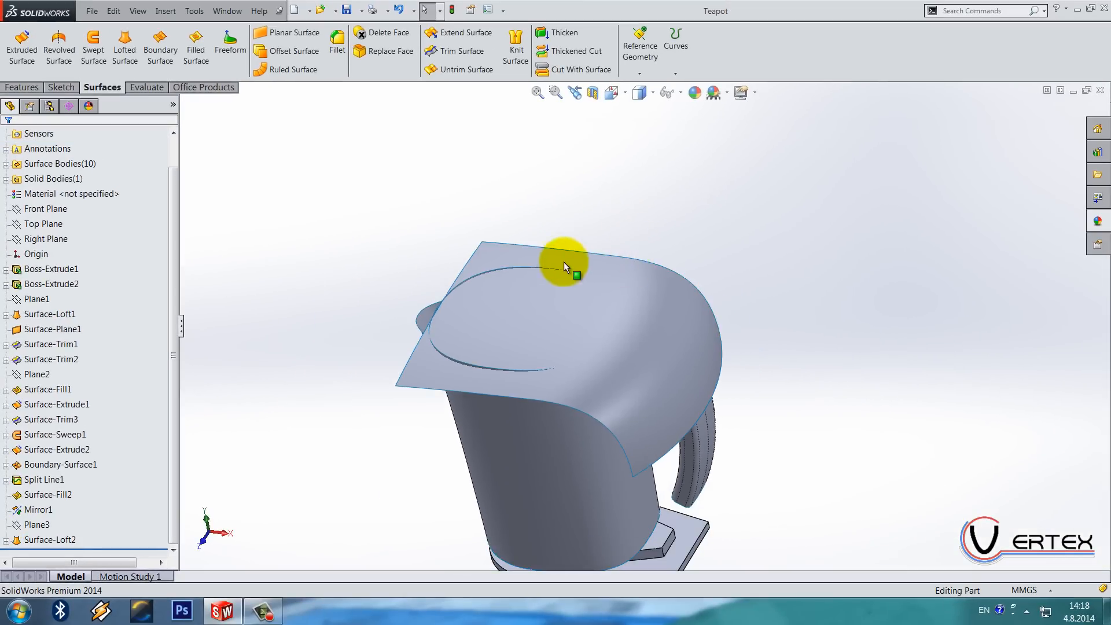
Knit the lofted cover and body surfaces into Surface-Knit1.
right_click(567, 268)
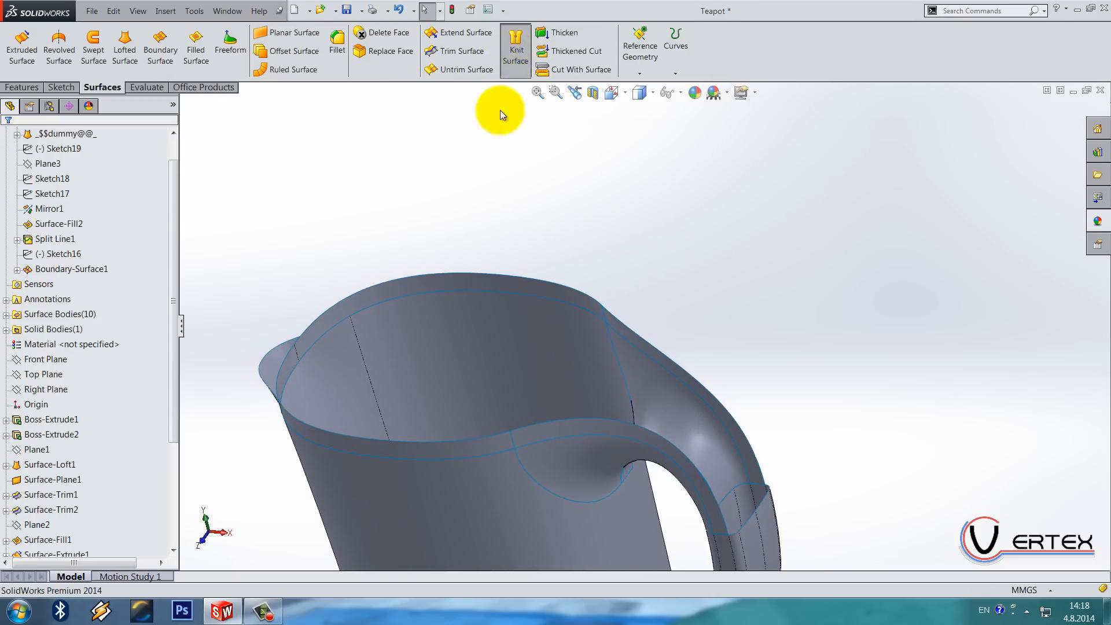
click(515, 46)
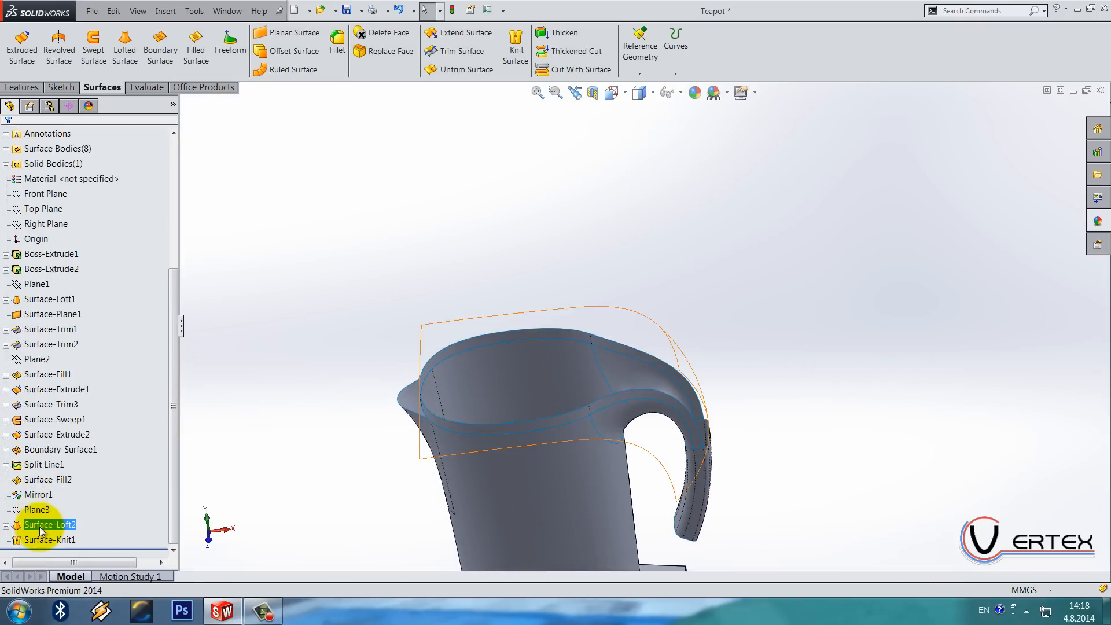
click(37, 509)
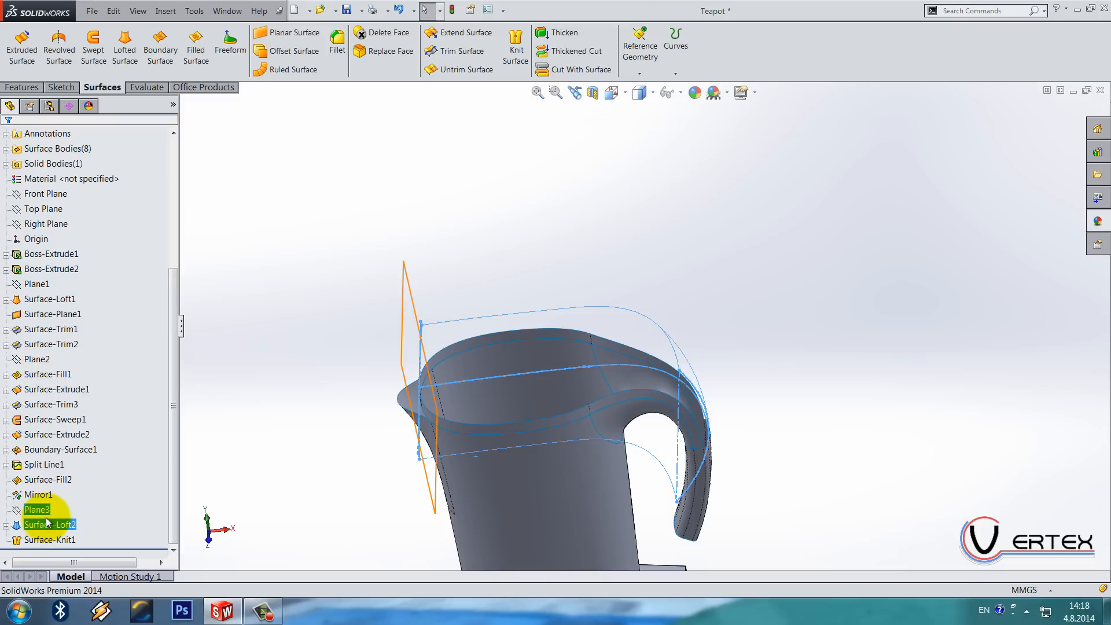